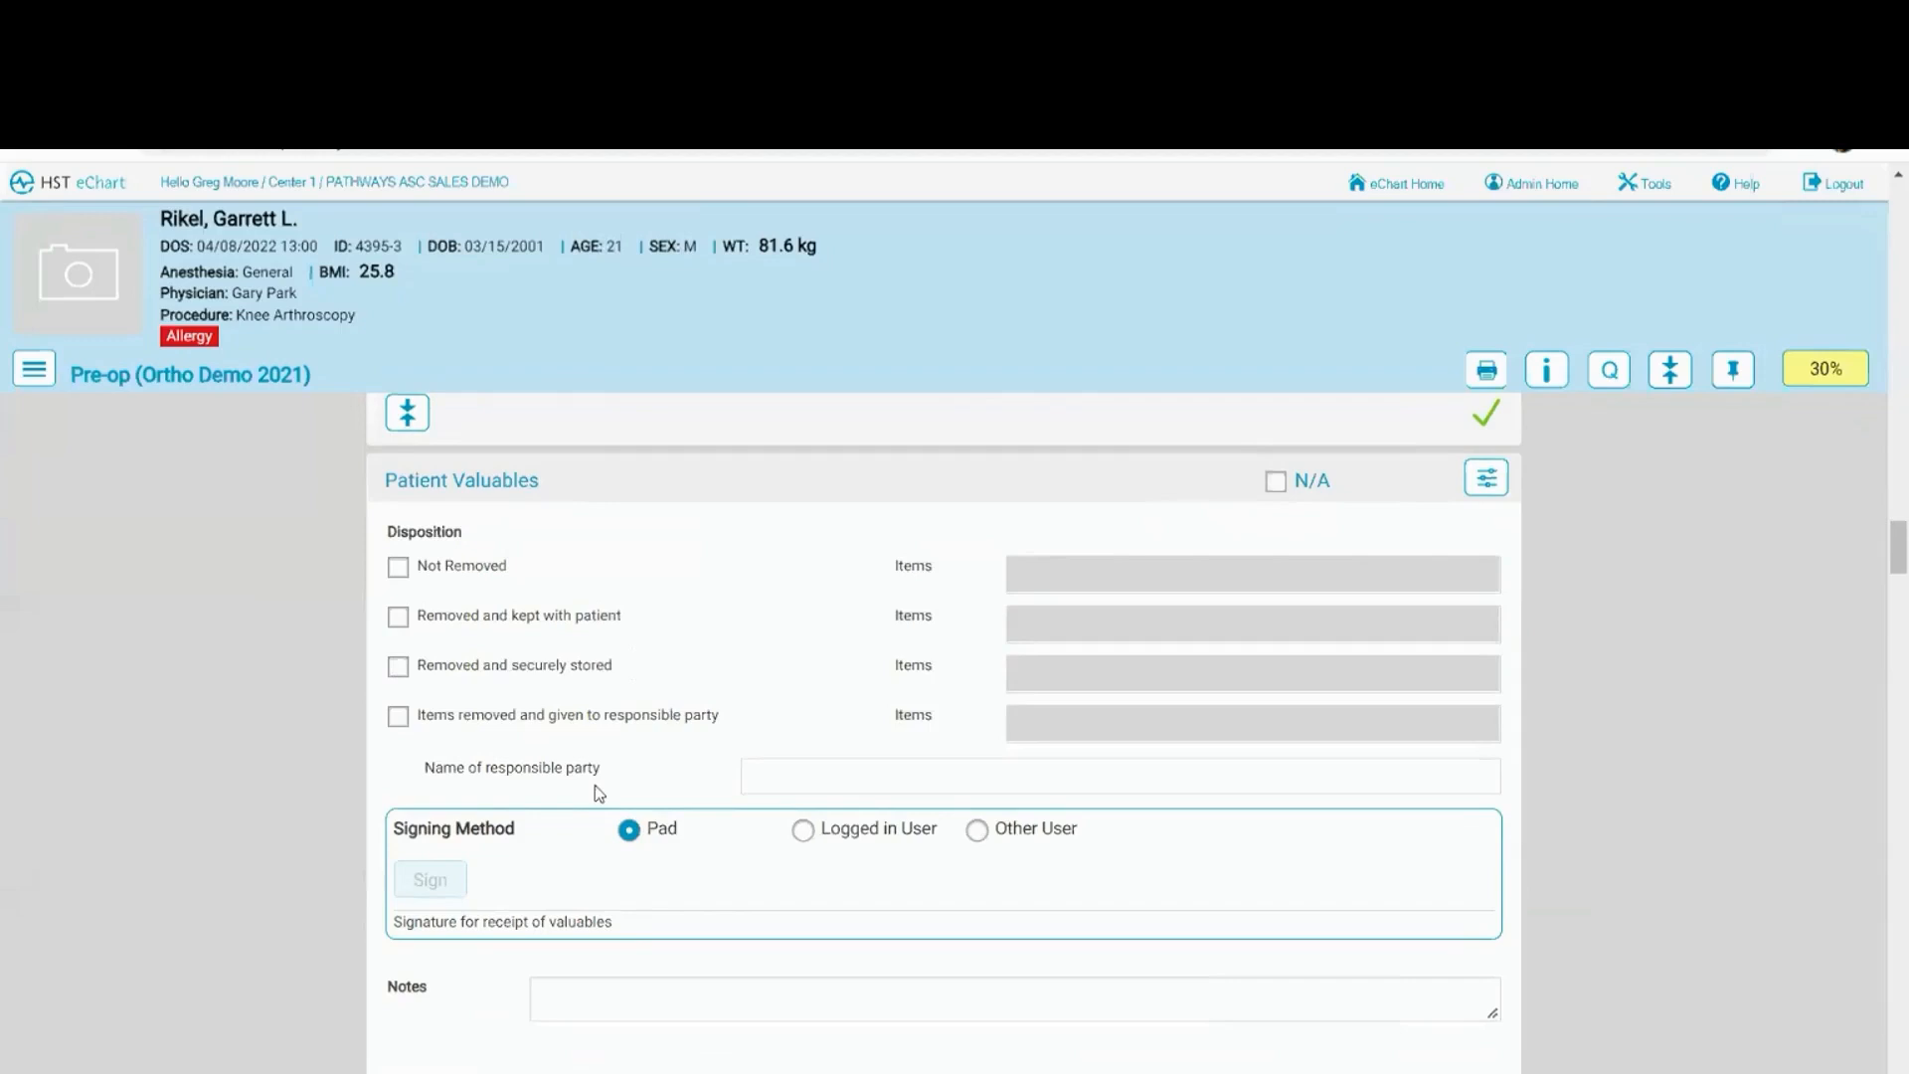
{"action": "mouse_move", "coordinate": [671, 551]}
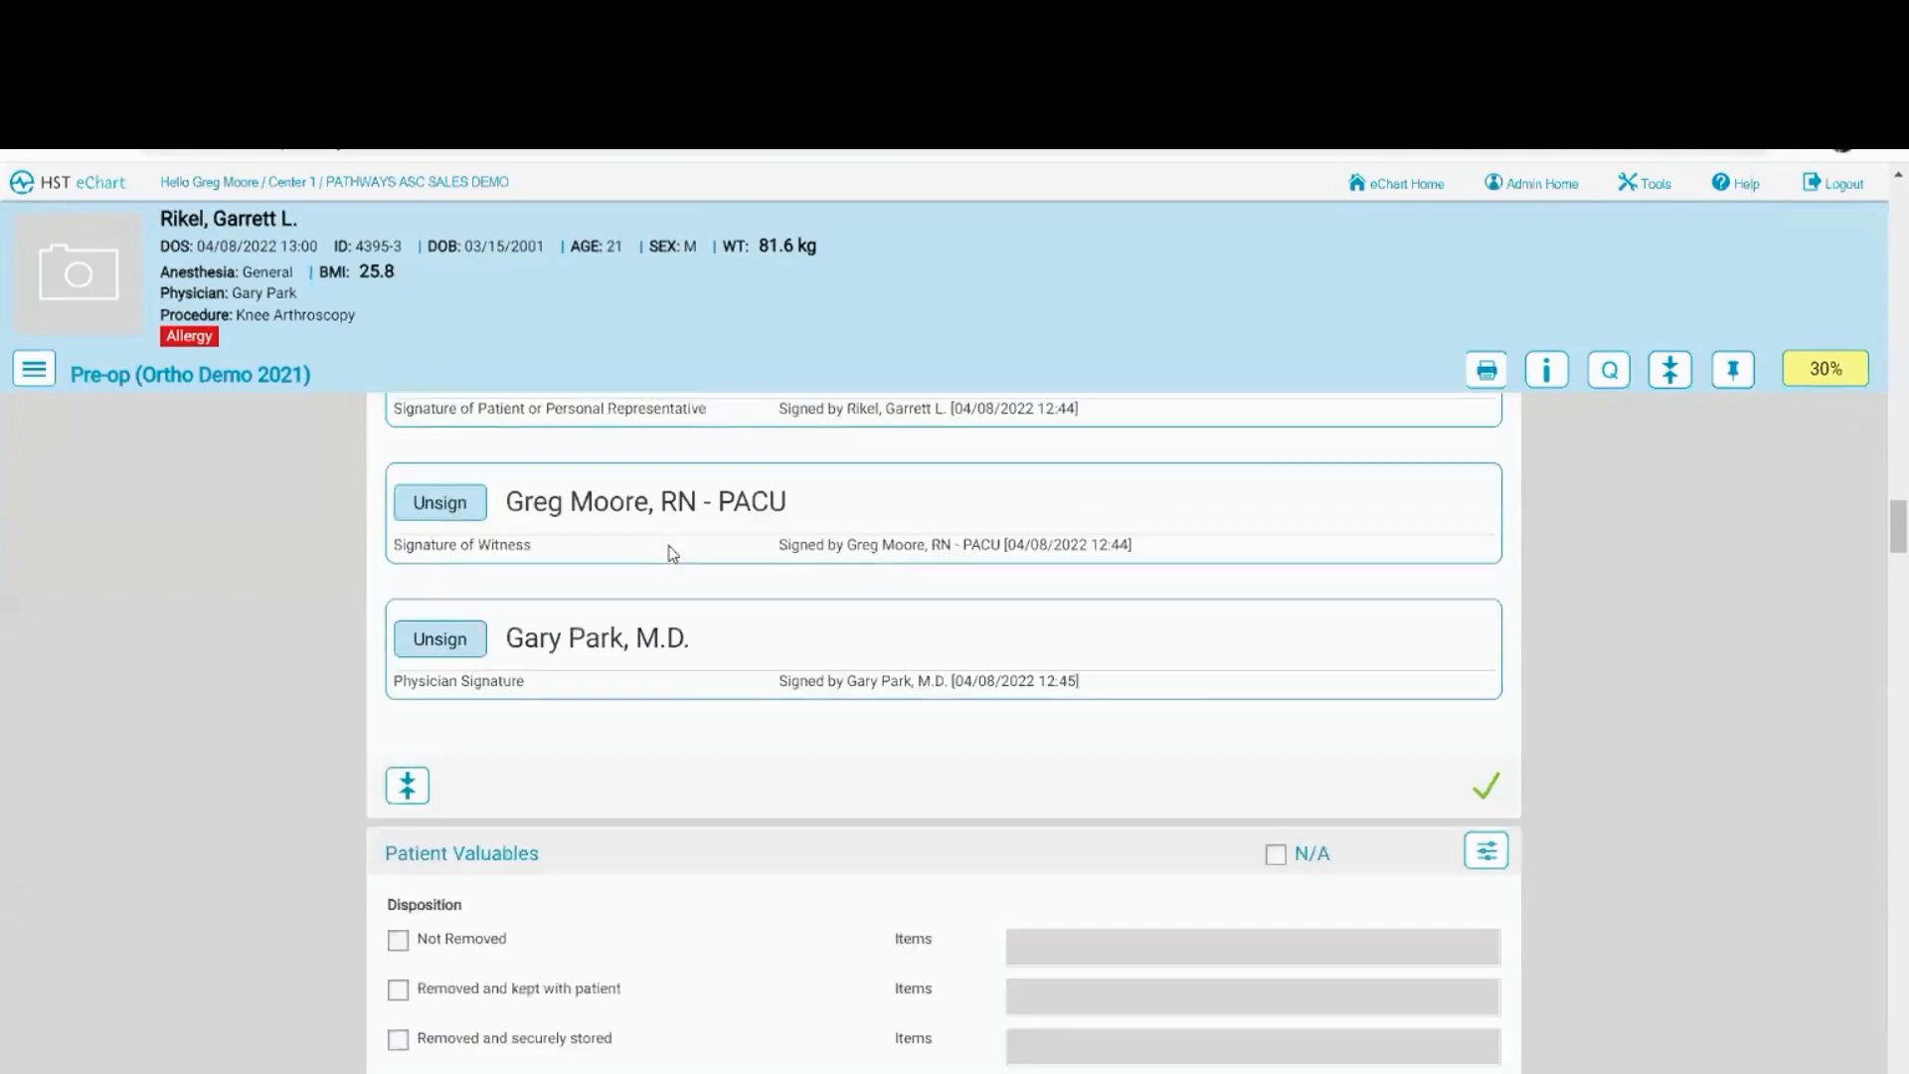
Scroll the pre-op chart down to the Supplies Used section with four knee arthroscopy items.
{"action": "scroll", "scroll_direction": "down", "scroll_amount": 3}
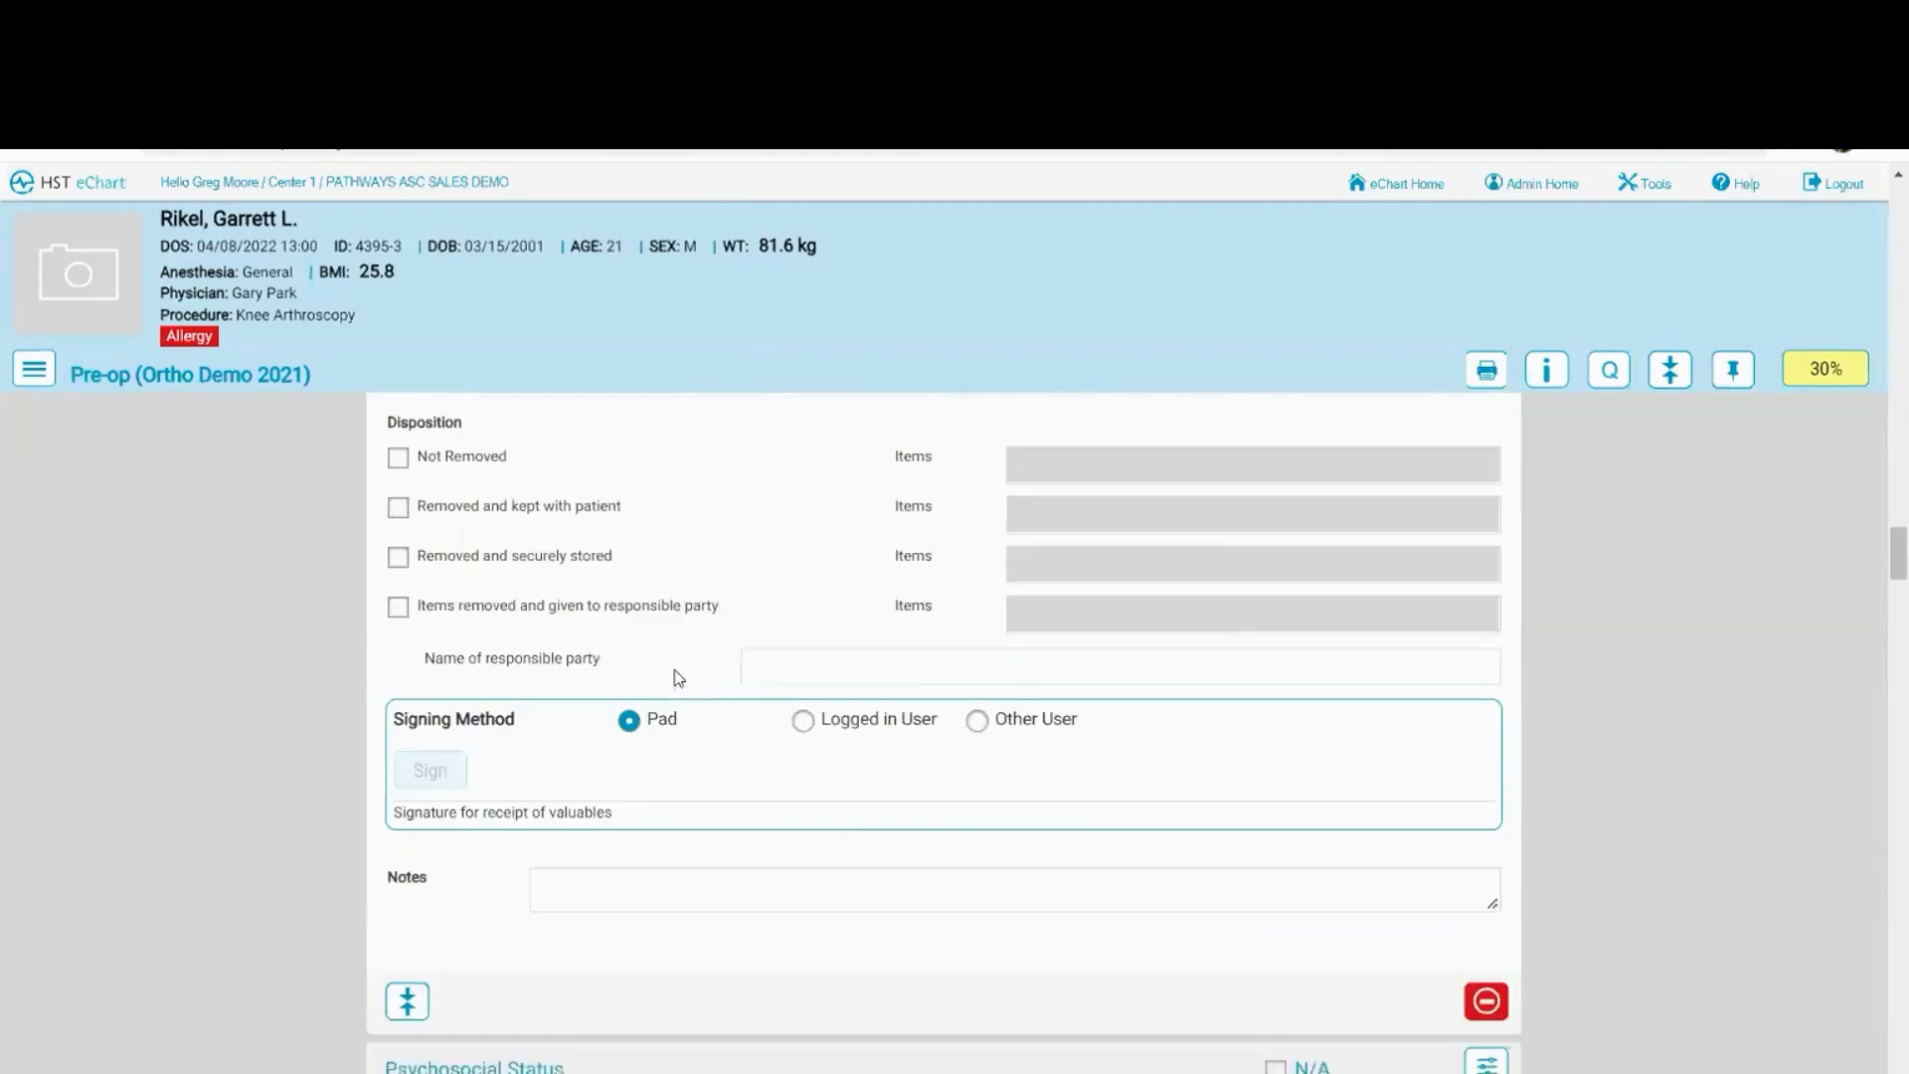
{"action": "scroll", "scroll_direction": "down", "scroll_amount": 3}
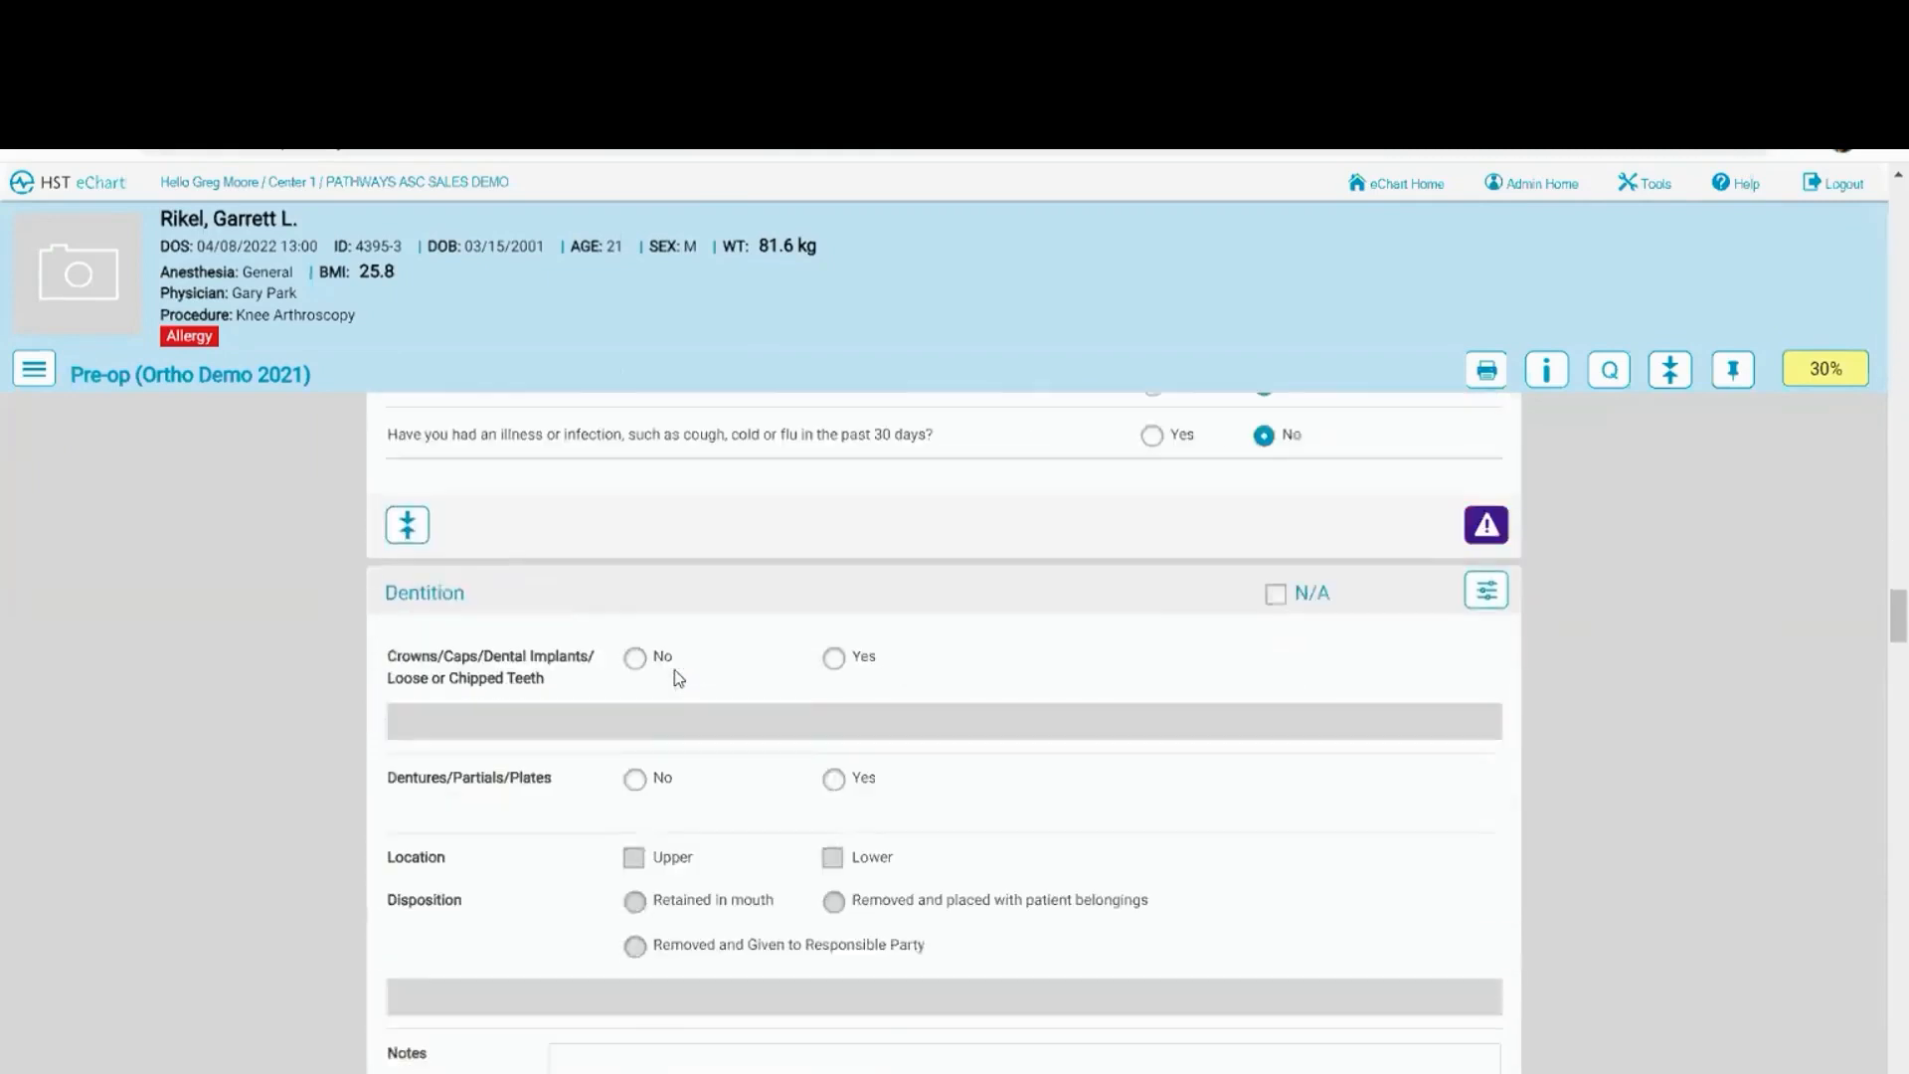
{"action": "scroll", "scroll_direction": "down", "scroll_amount": 3}
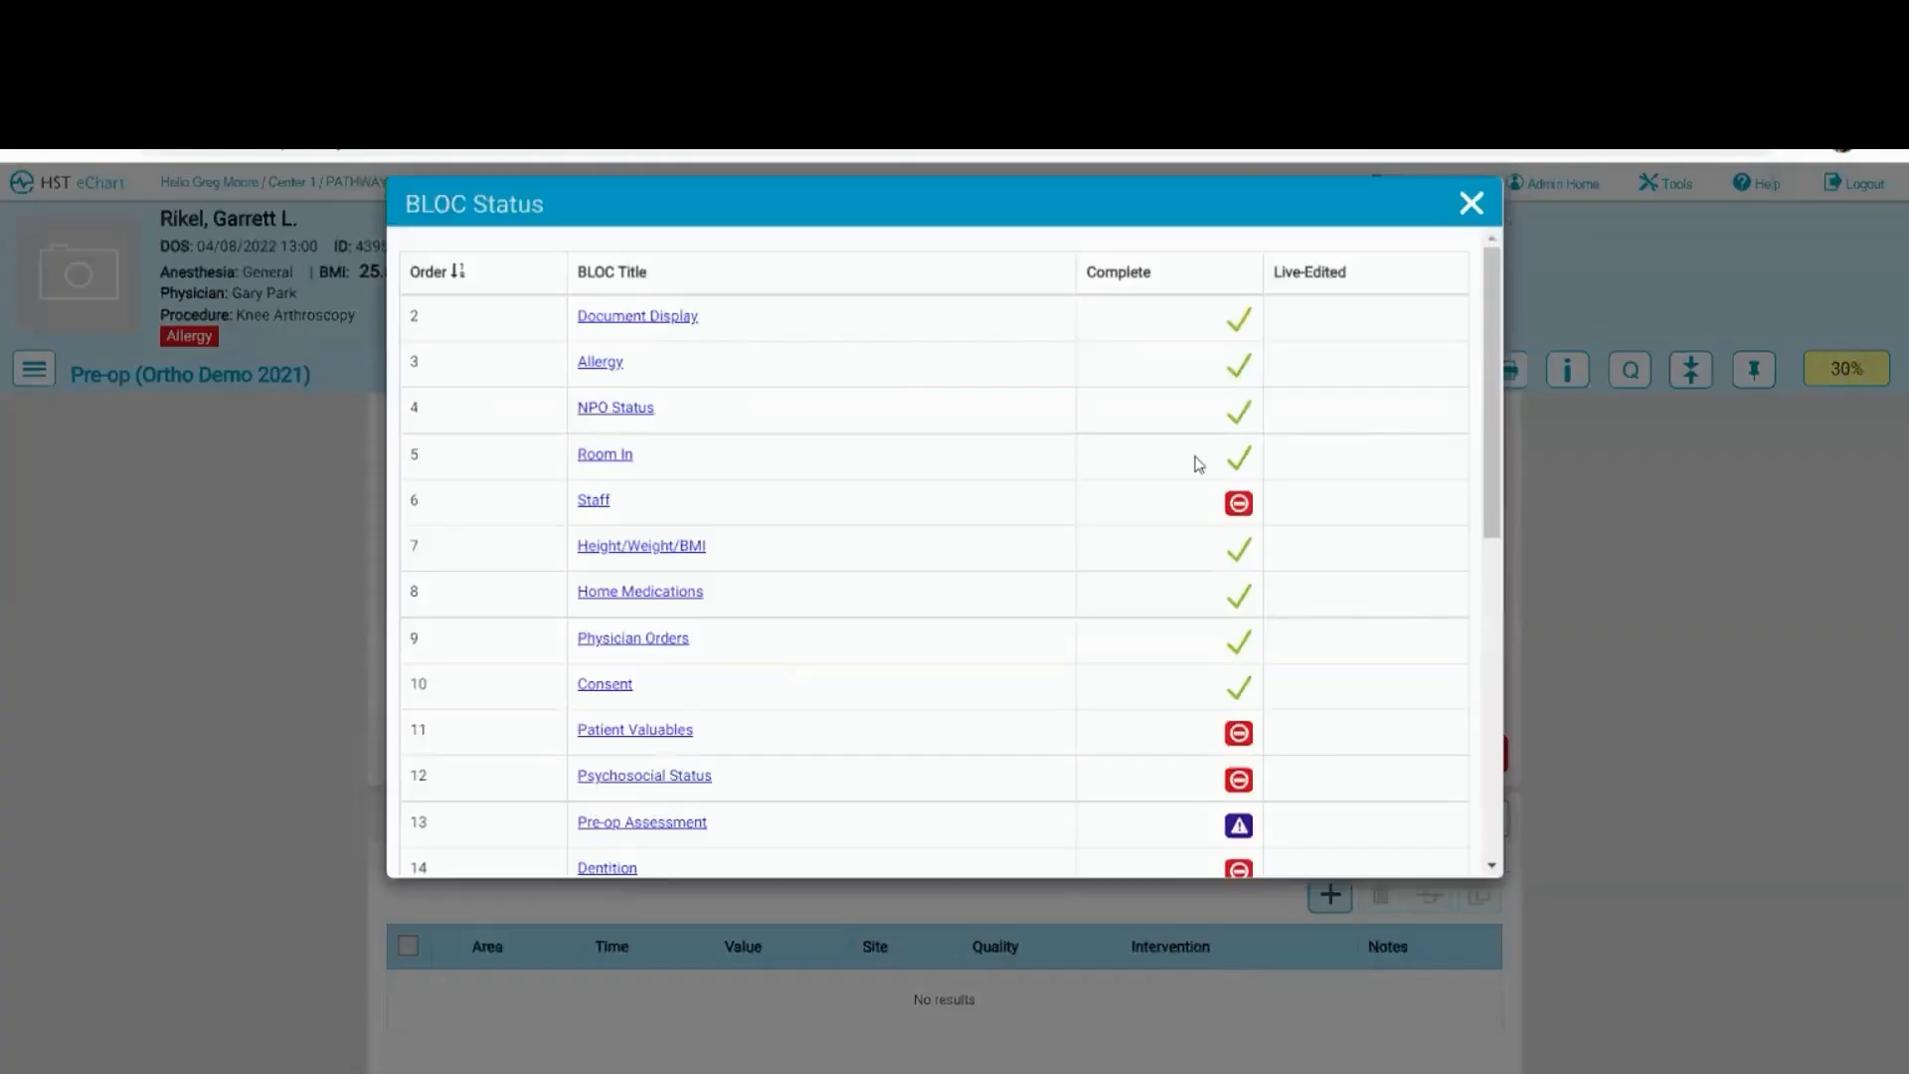
{"action": "scroll", "scroll_direction": "down", "scroll_amount": 3}
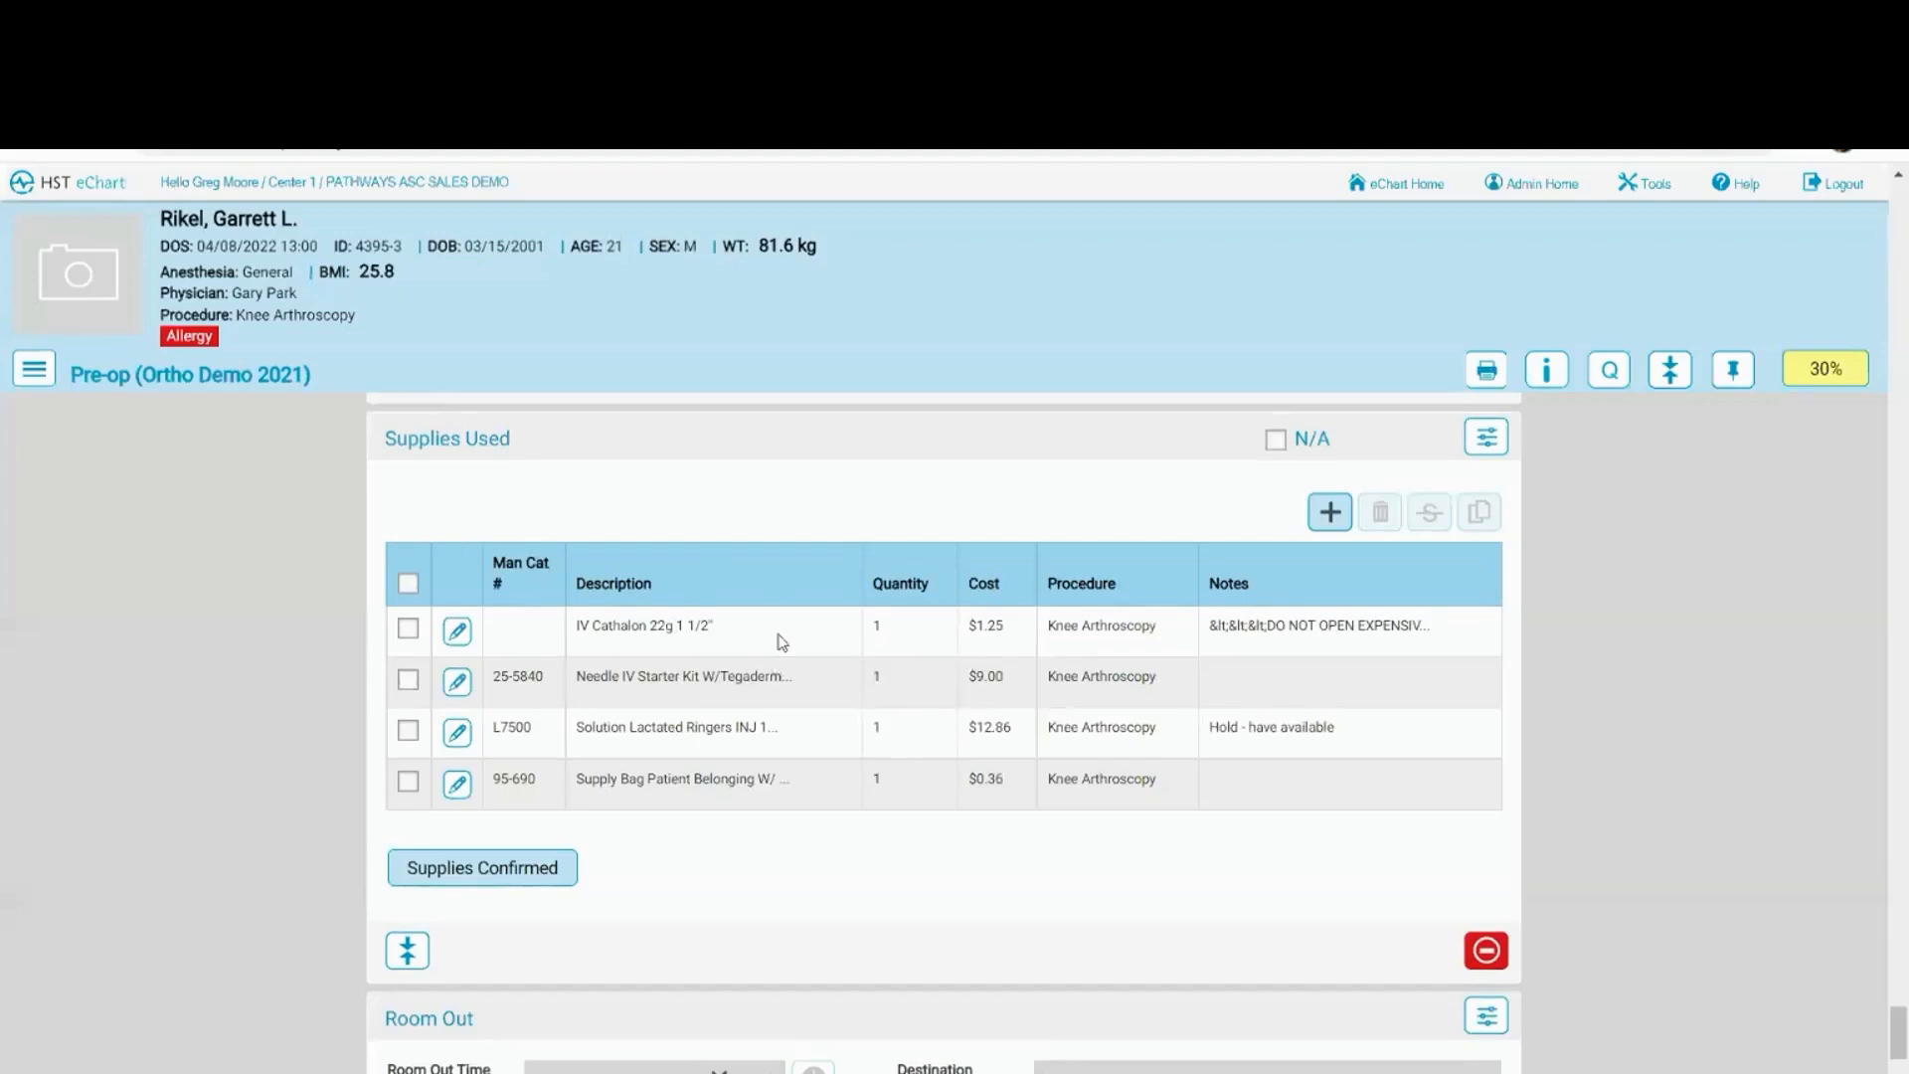
{"action": "mouse_move", "coordinate": [897, 622]}
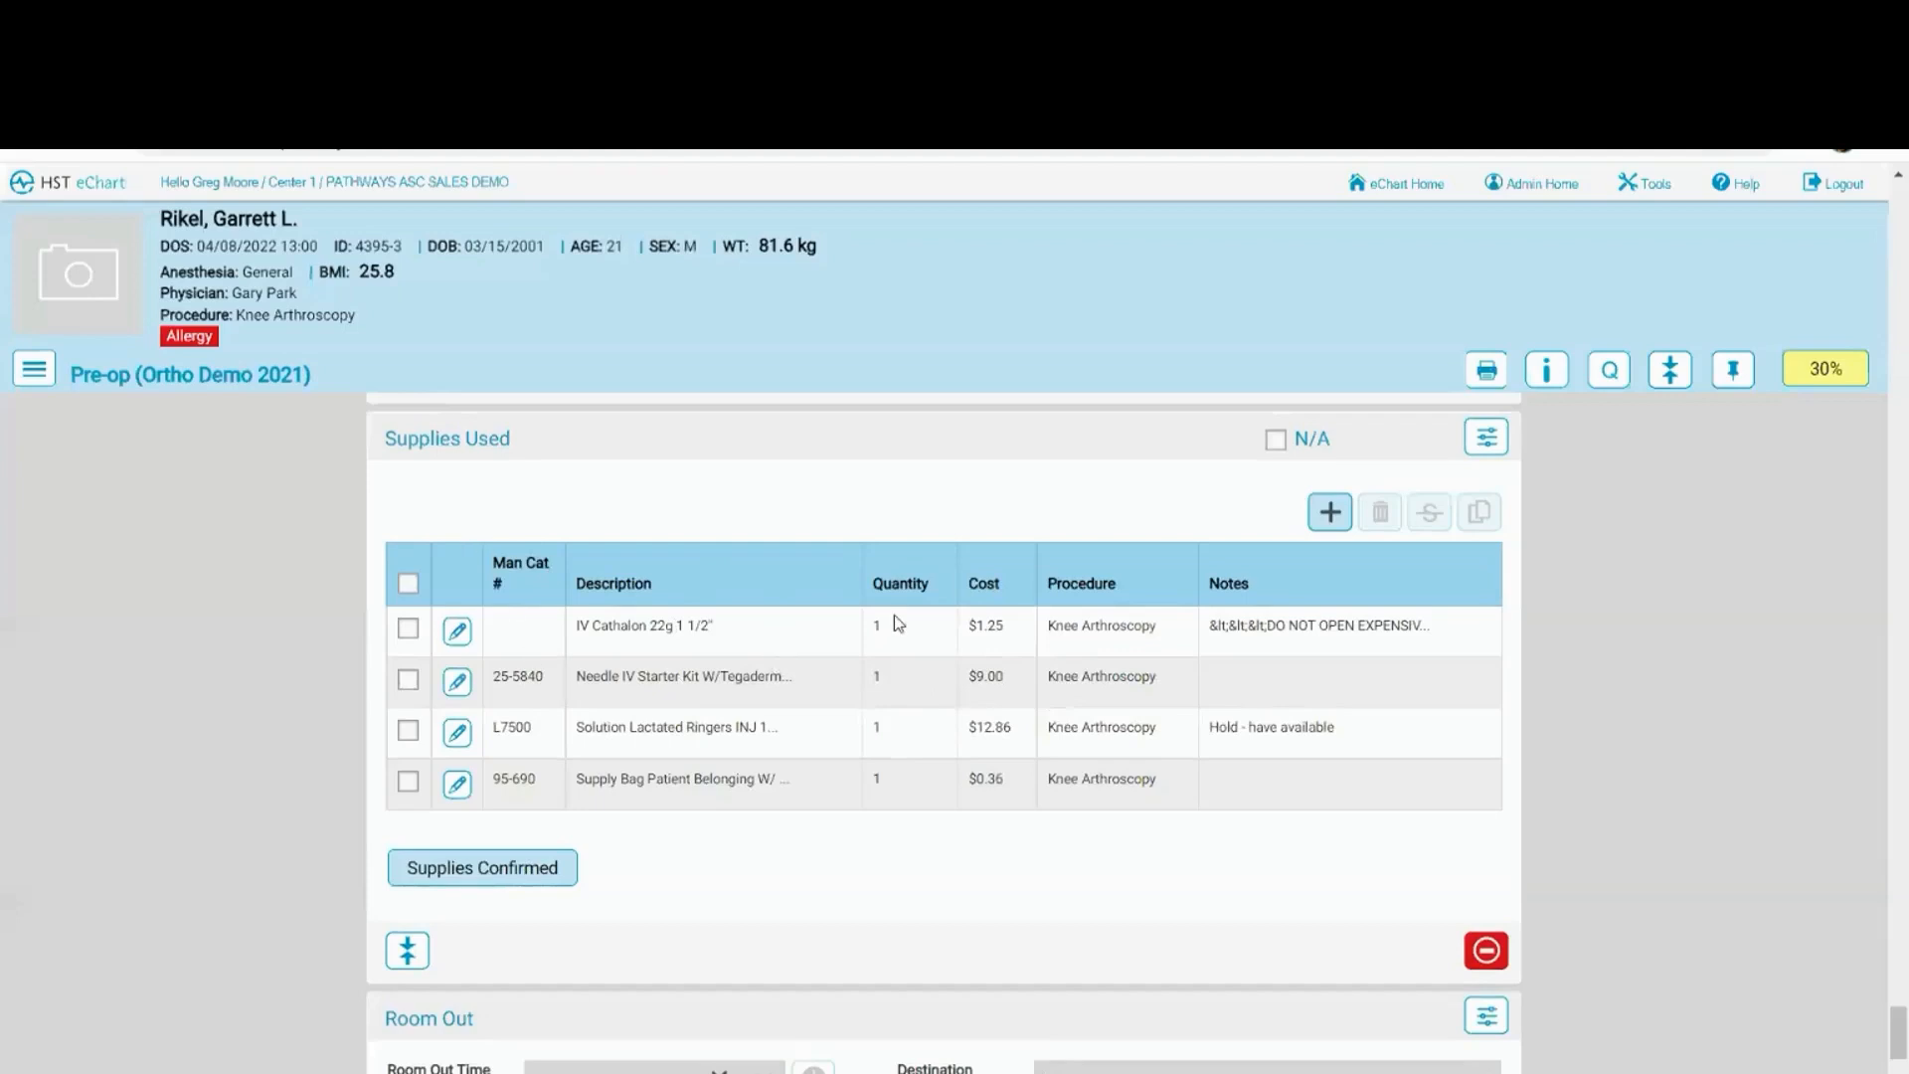
{"action": "mouse_move", "coordinate": [882, 619]}
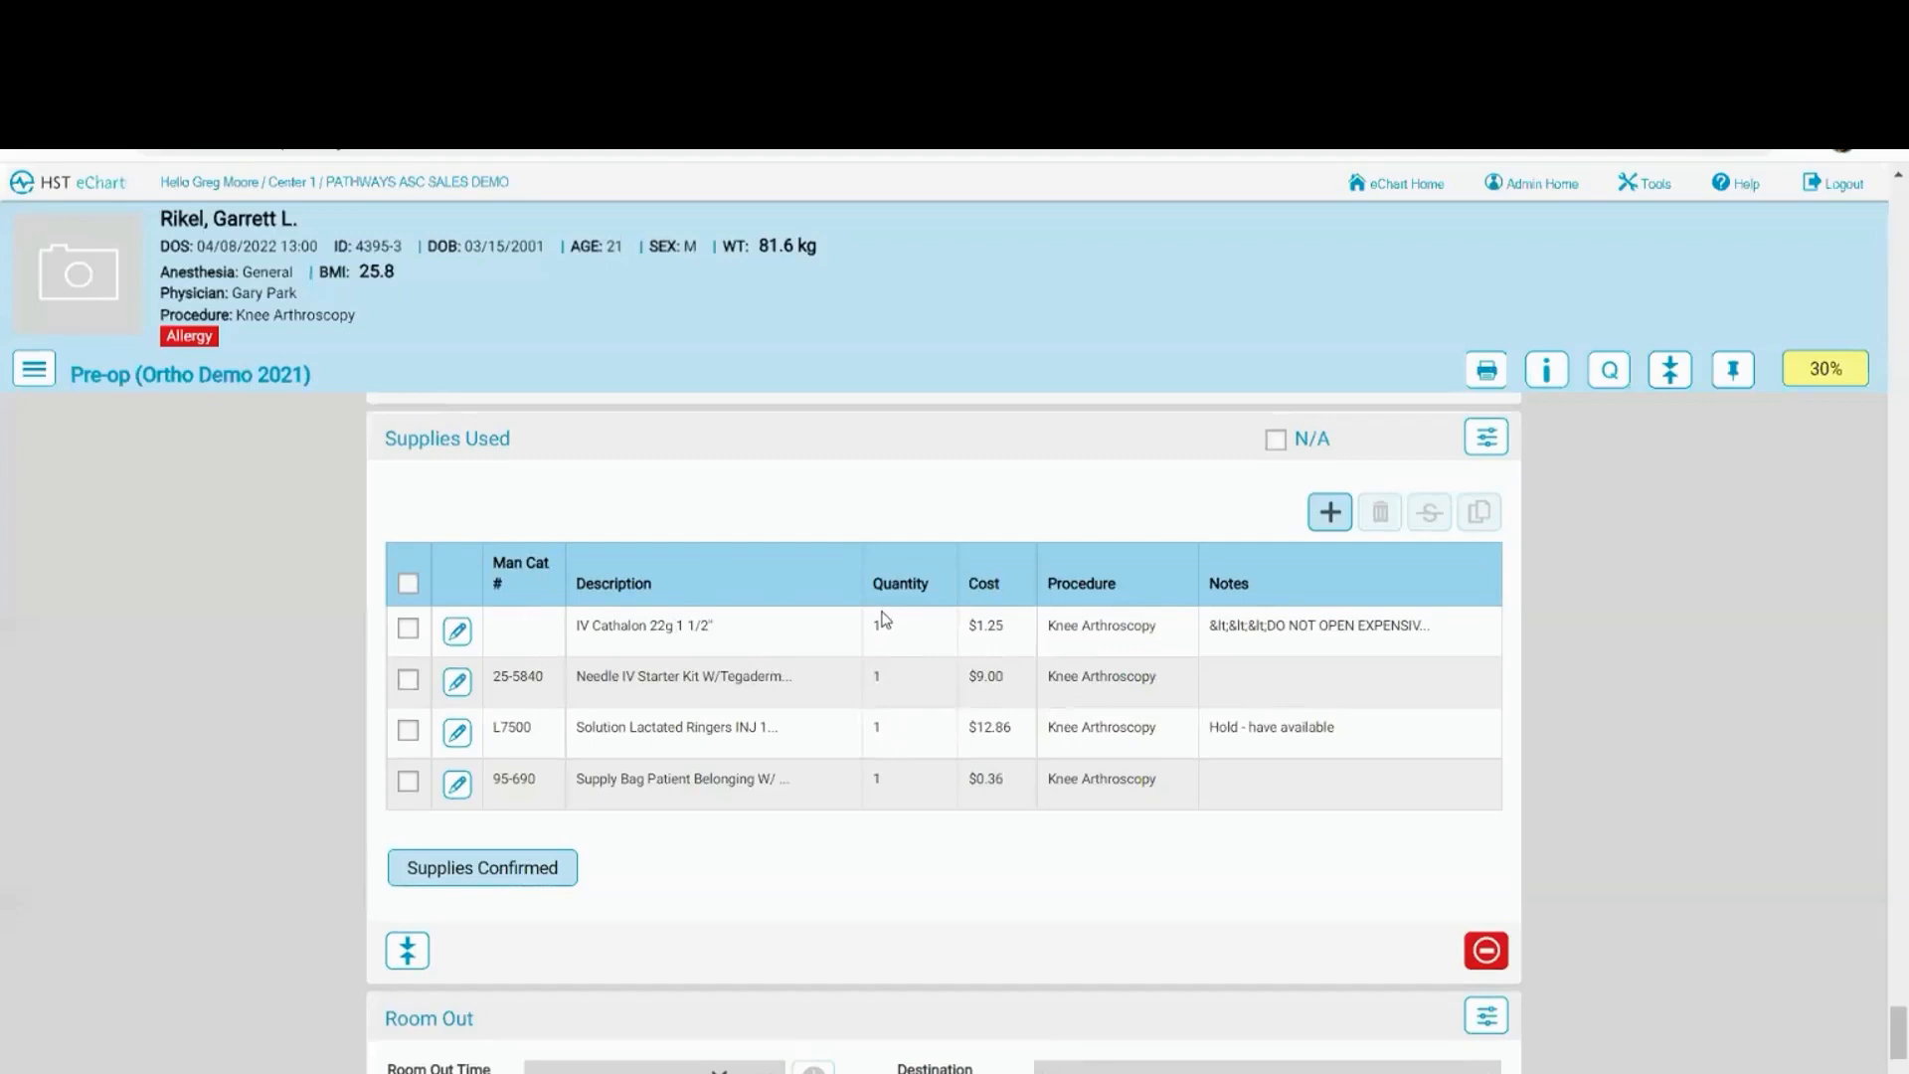
{"action": "mouse_move", "coordinate": [780, 643]}
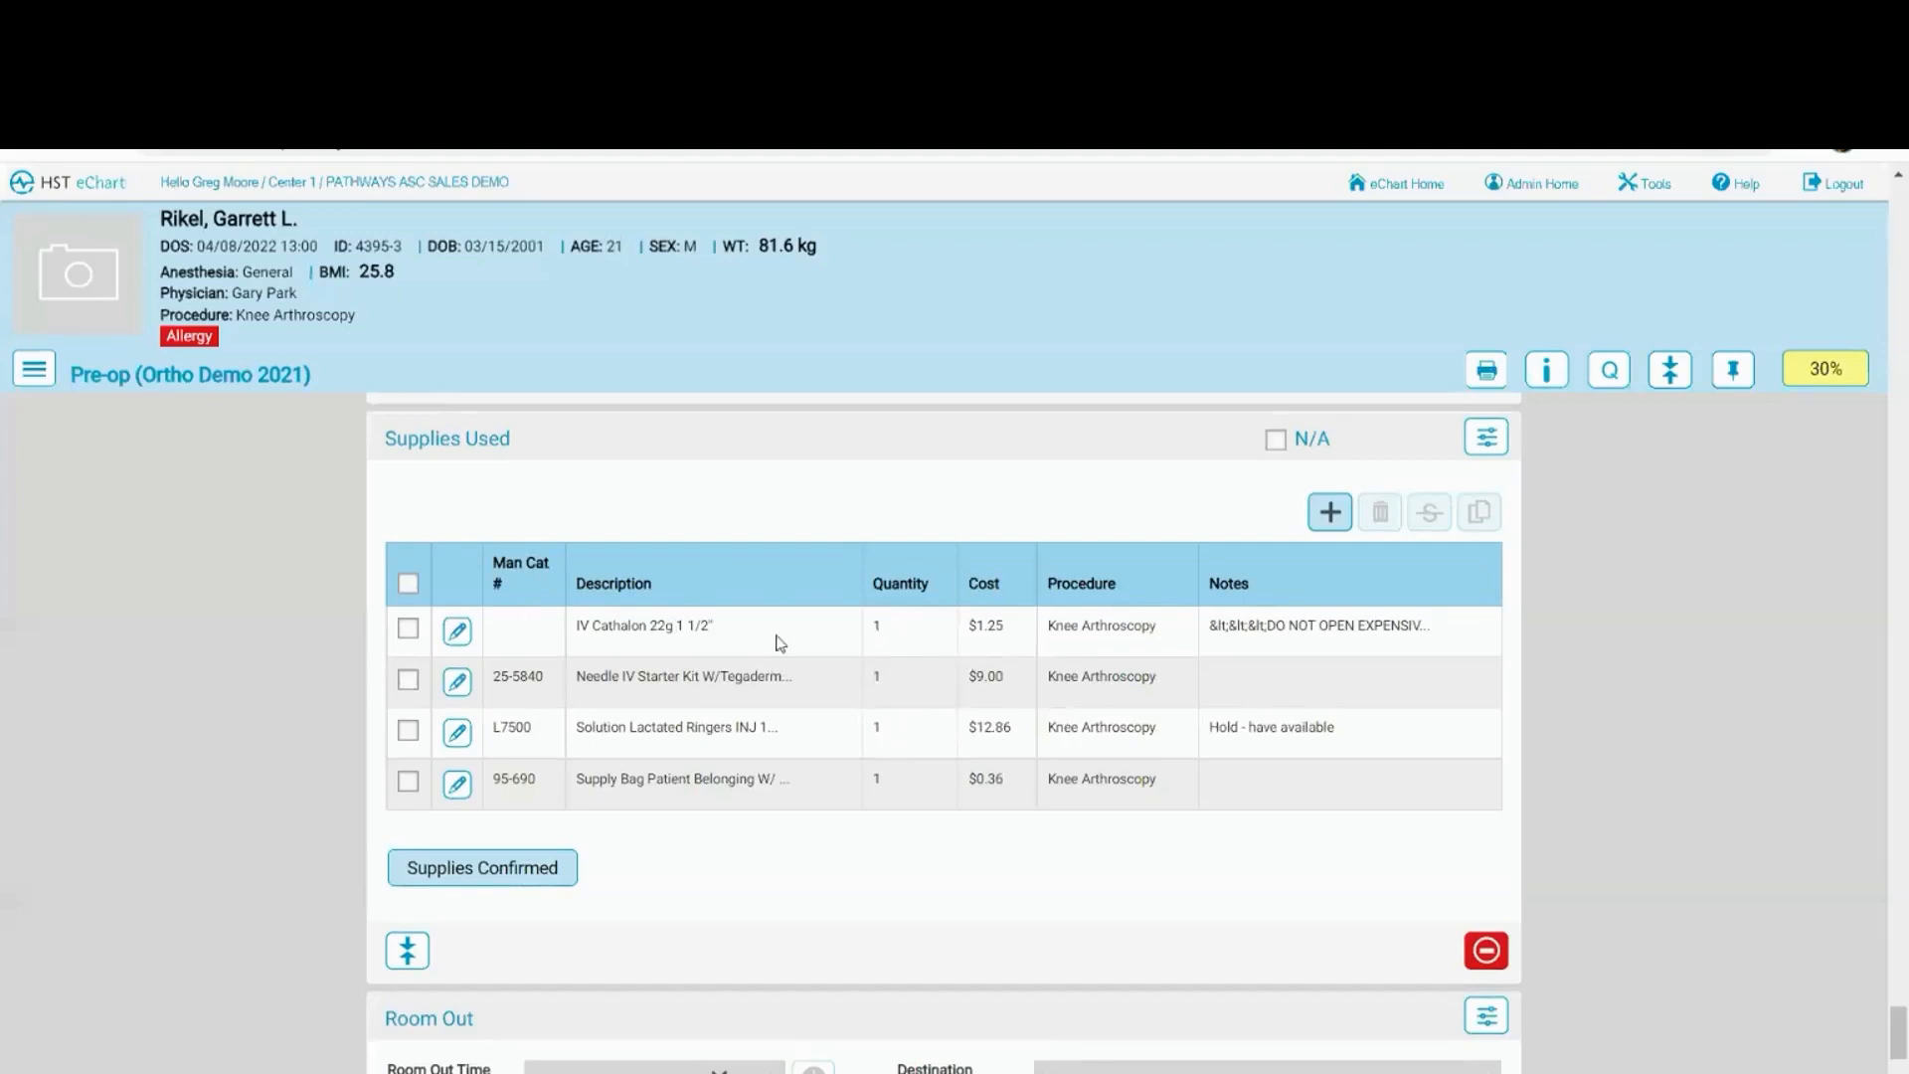
{"action": "mouse_move", "coordinate": [740, 608]}
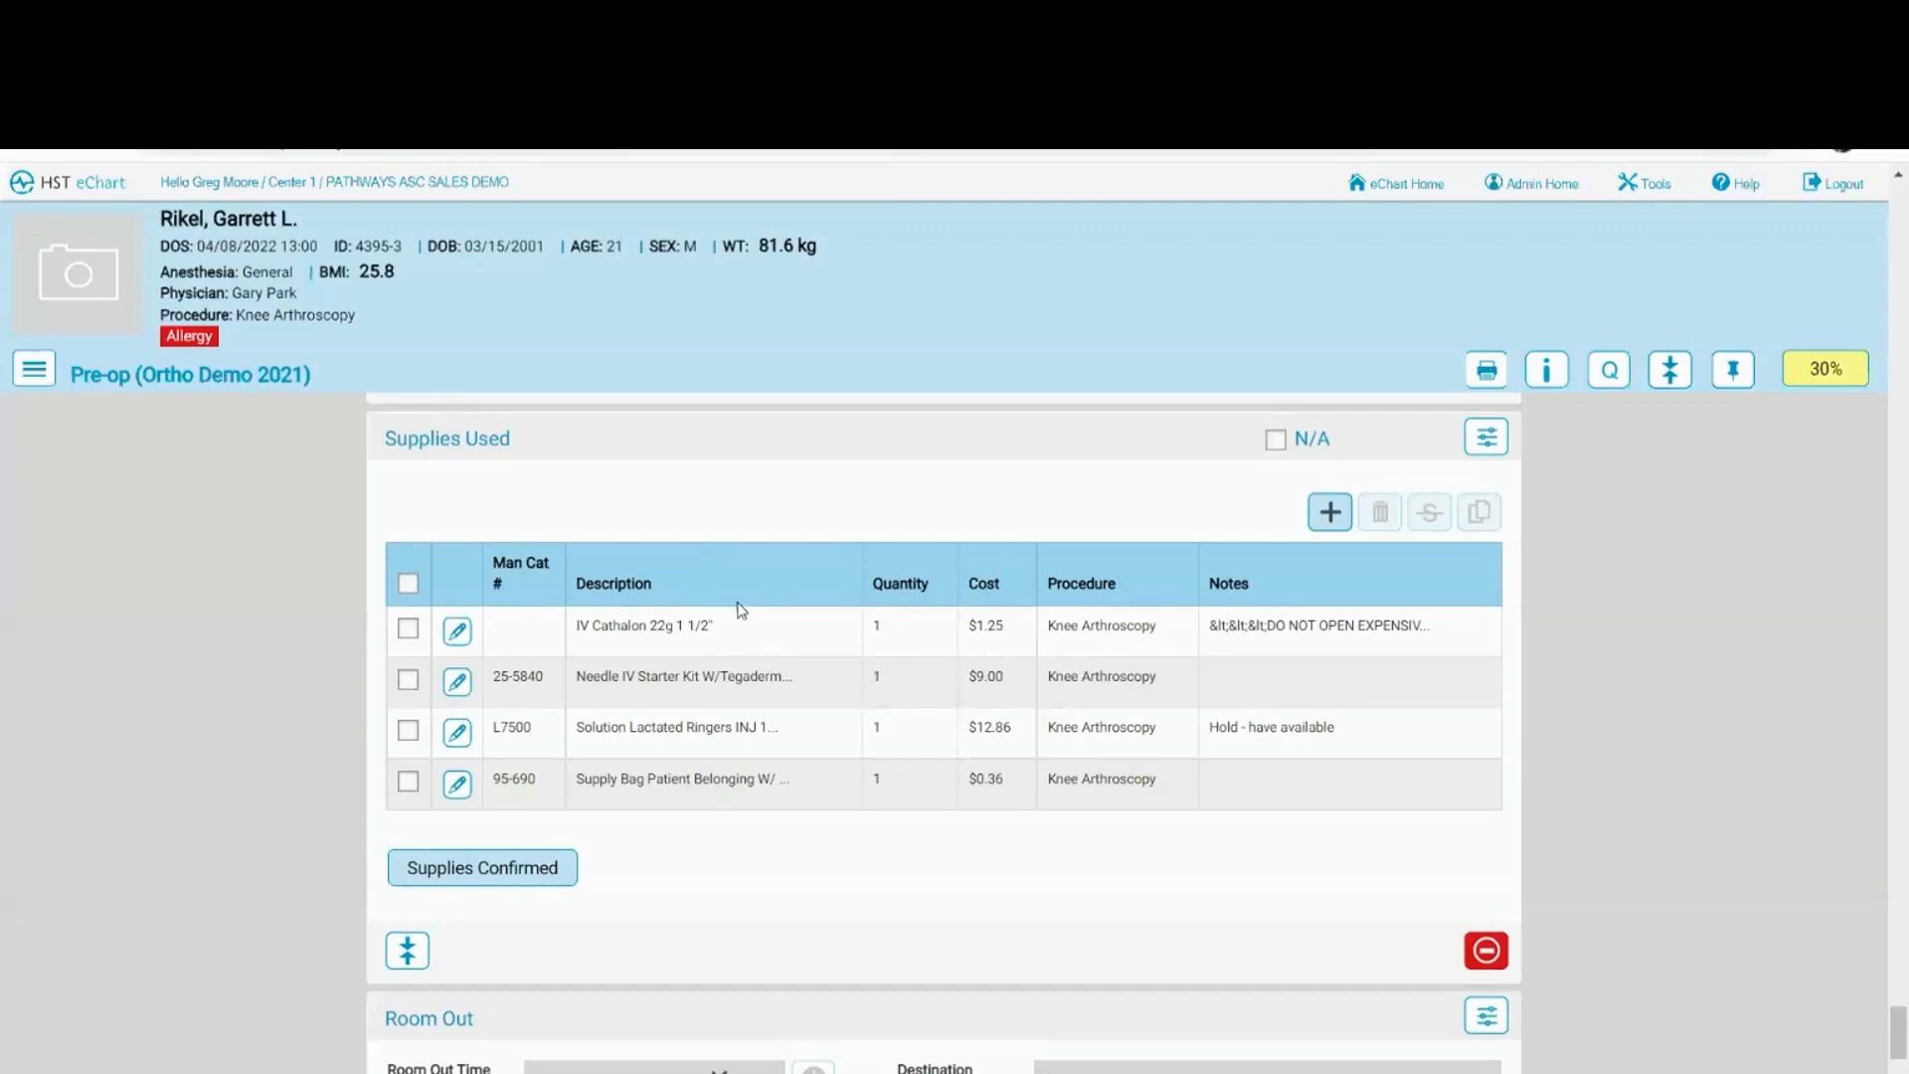
{"action": "mouse_move", "coordinate": [882, 646]}
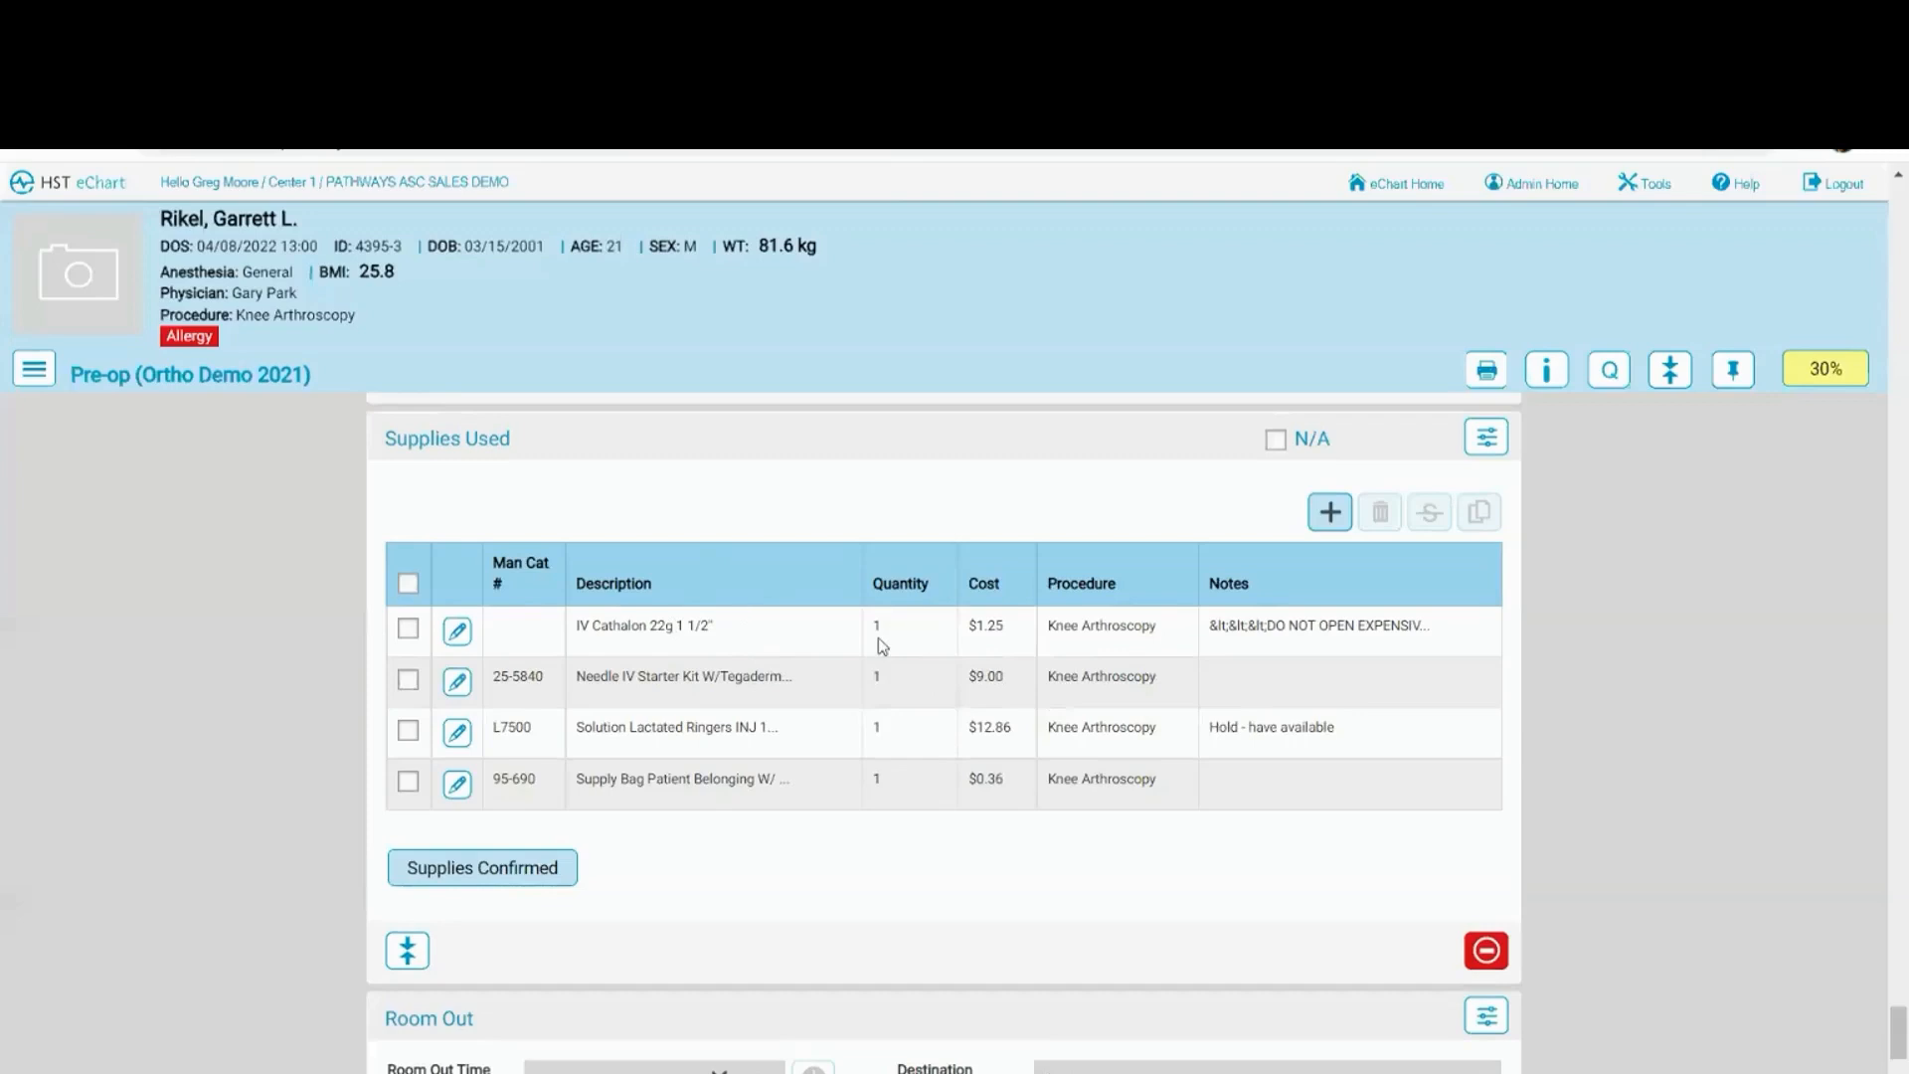
{"action": "mouse_move", "coordinate": [888, 783]}
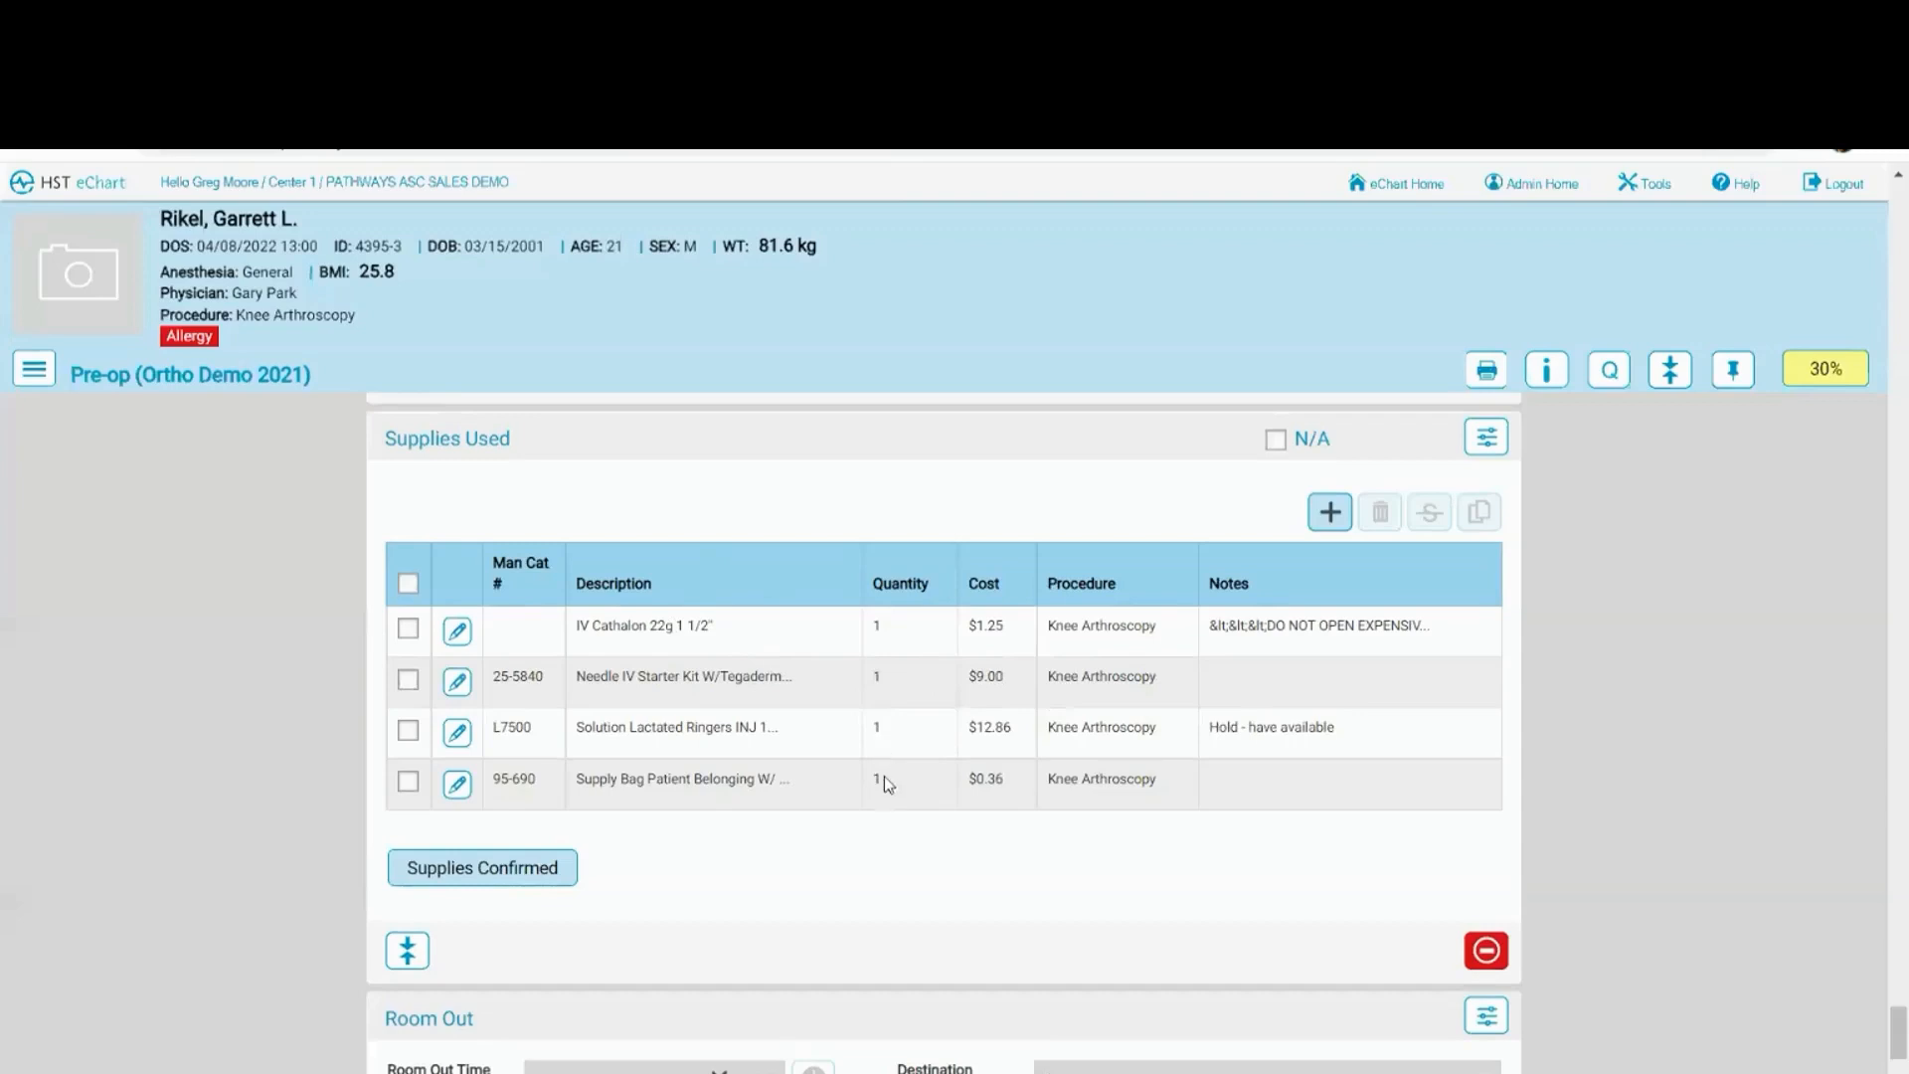
Raise the IV Cathalon 22g 1 1/2" supply quantity to 2 and save.
{"action": "left_click", "coordinate": [482, 868]}
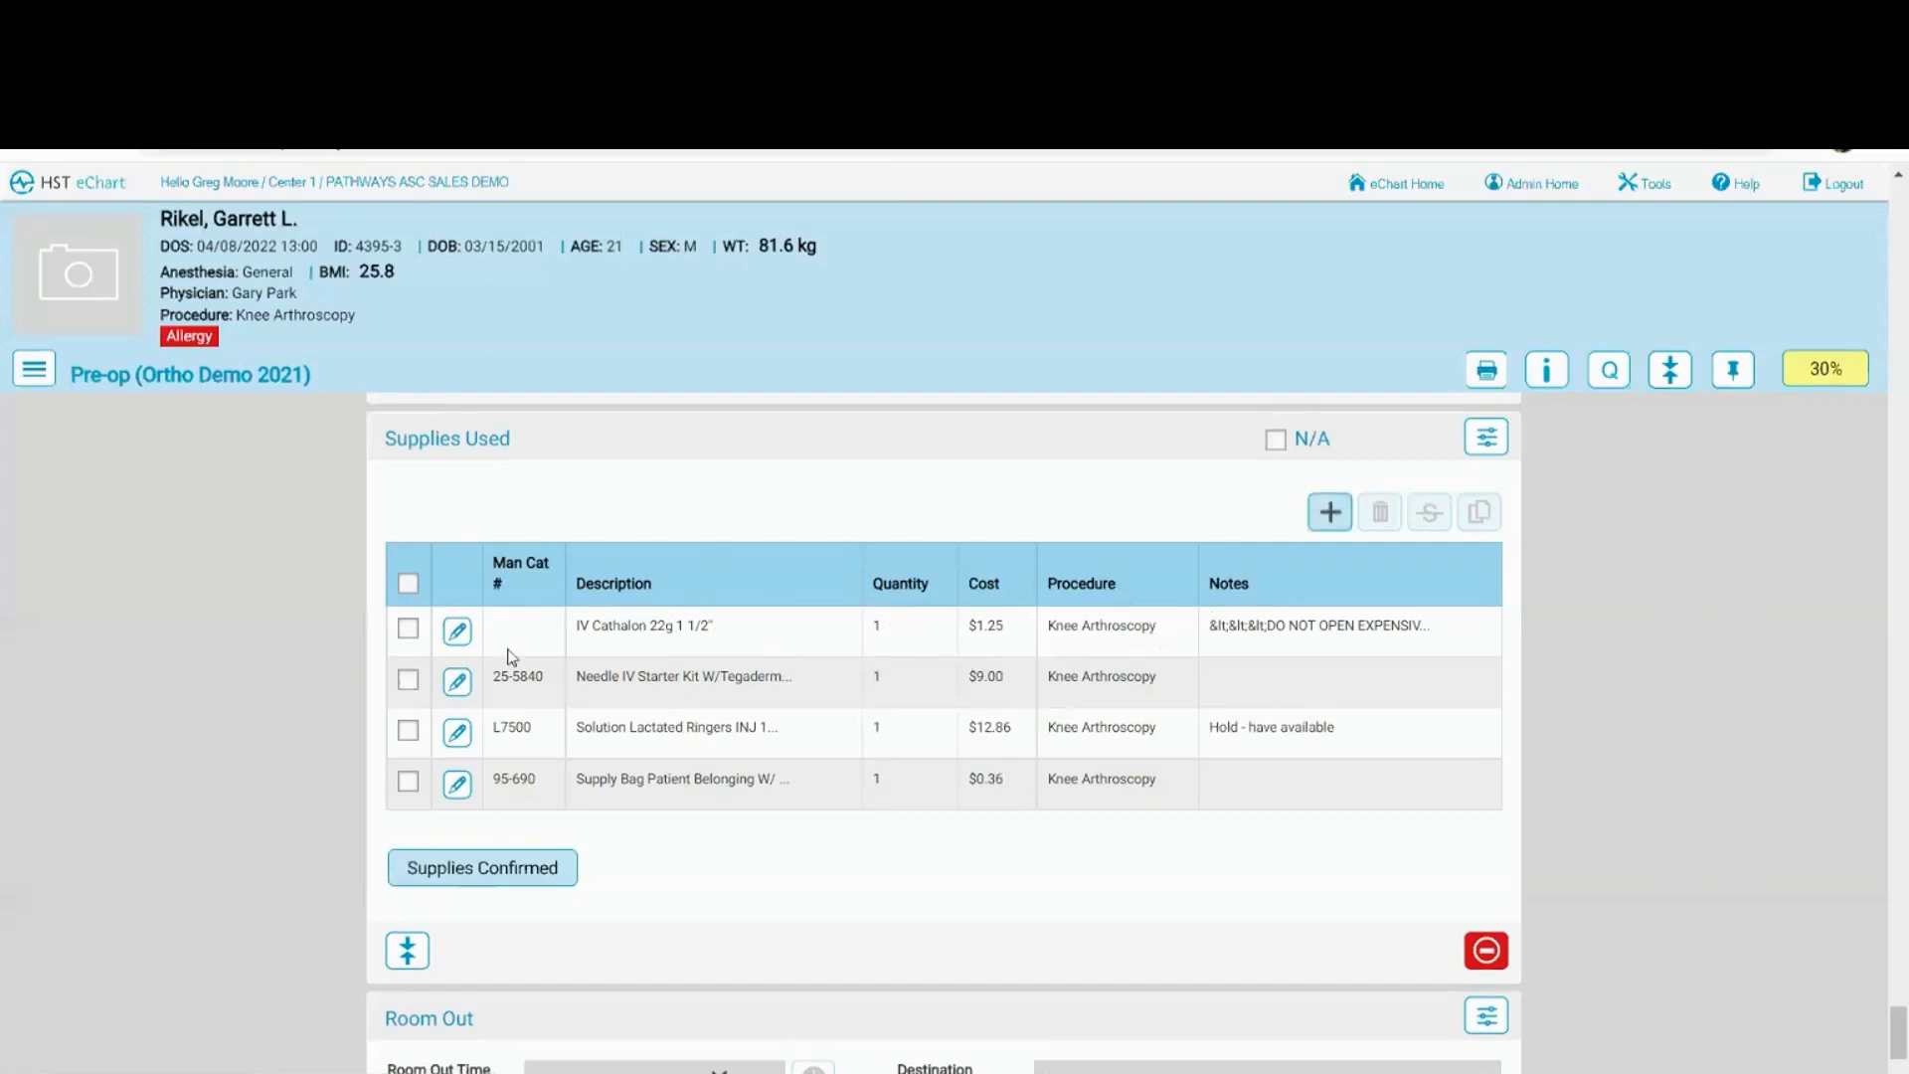
{"action": "mouse_move", "coordinate": [457, 628]}
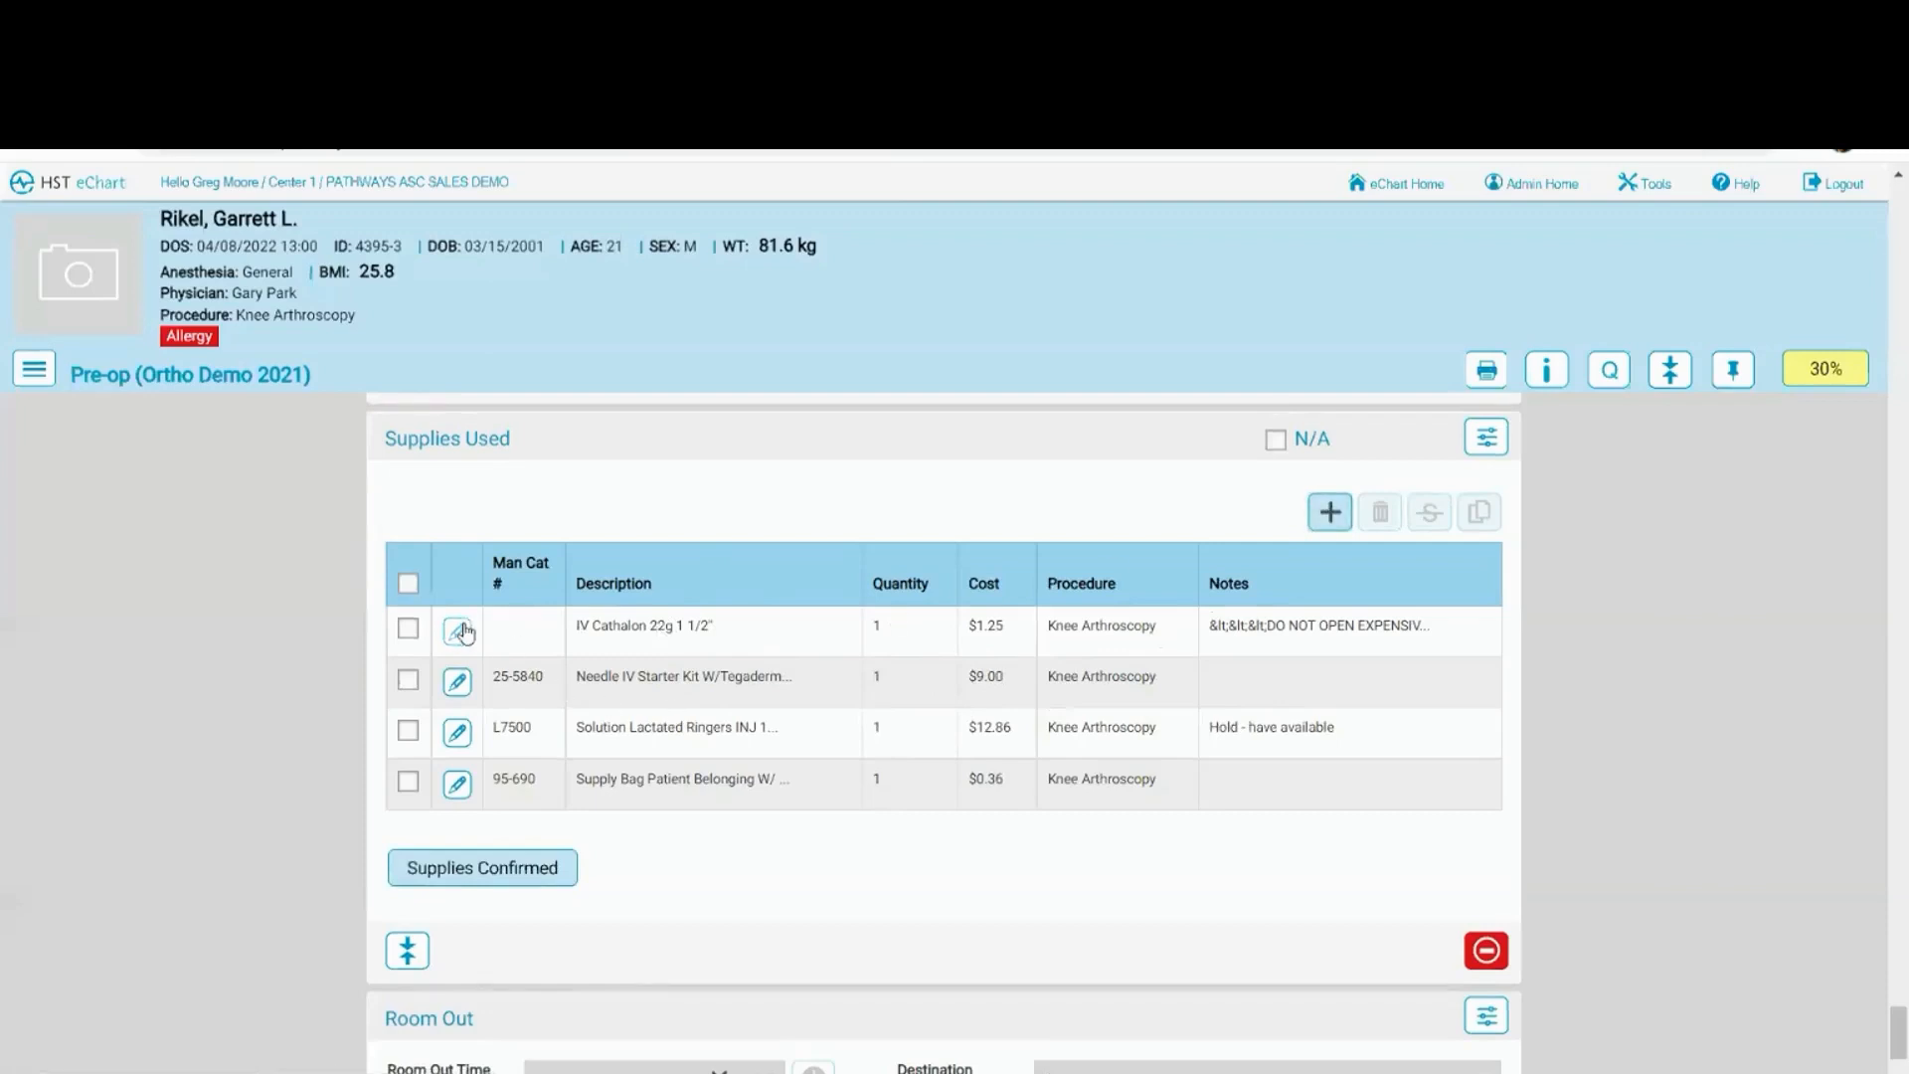
{"action": "left_click", "coordinate": [457, 630]}
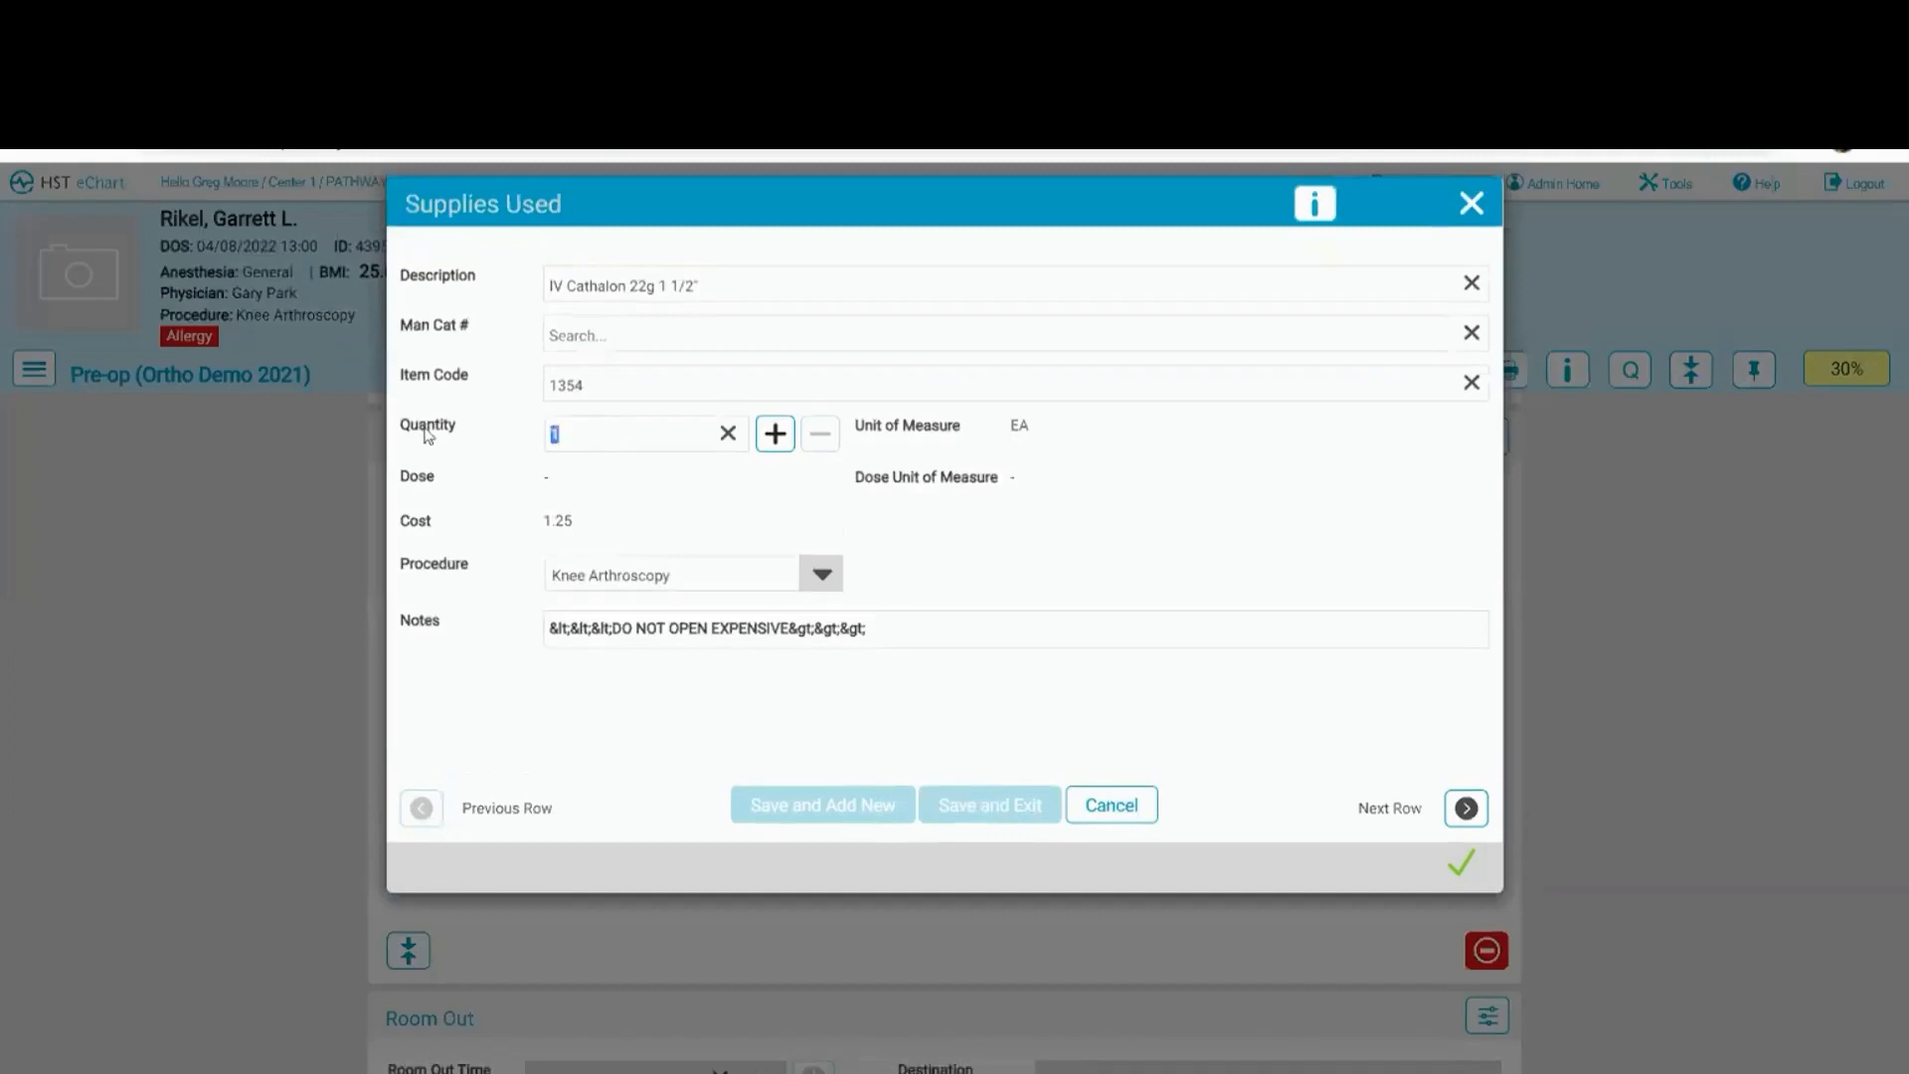
{"action": "left_click", "coordinate": [775, 433]}
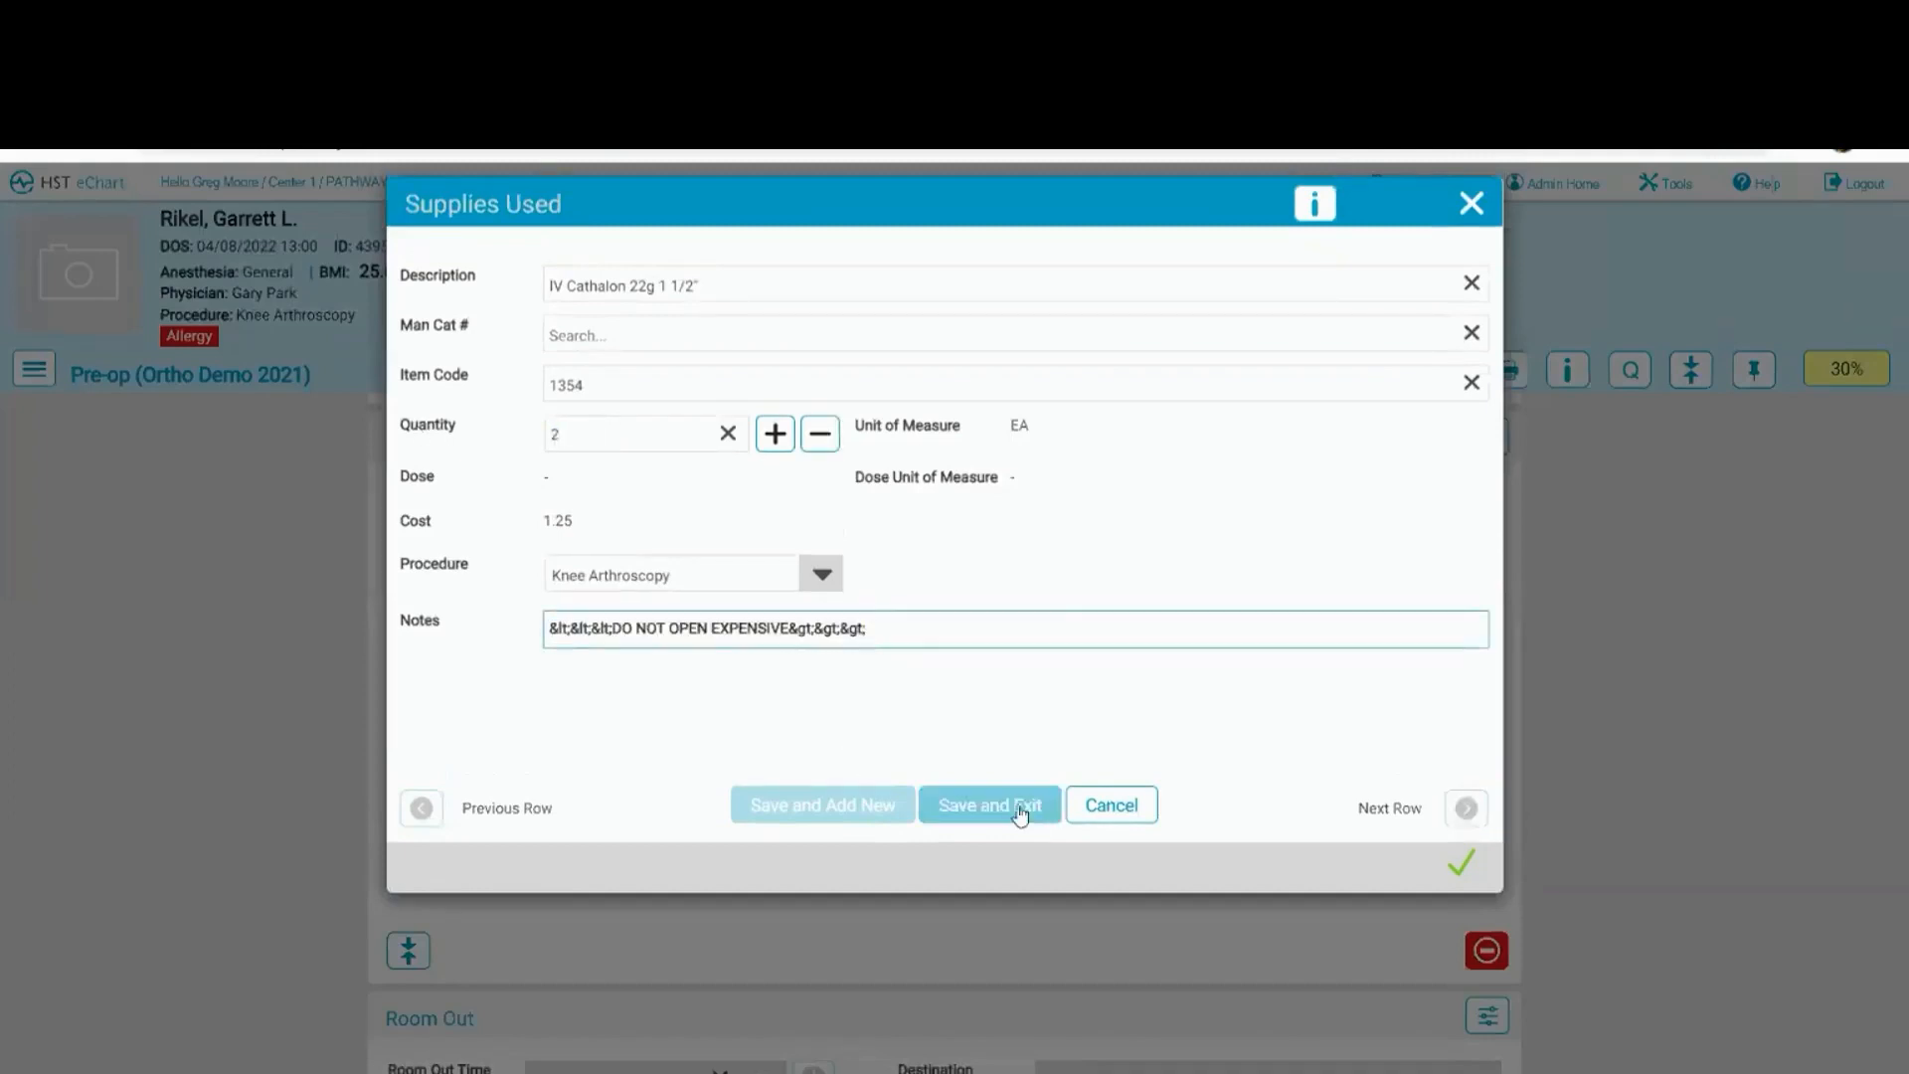
{"action": "left_click", "coordinate": [990, 804]}
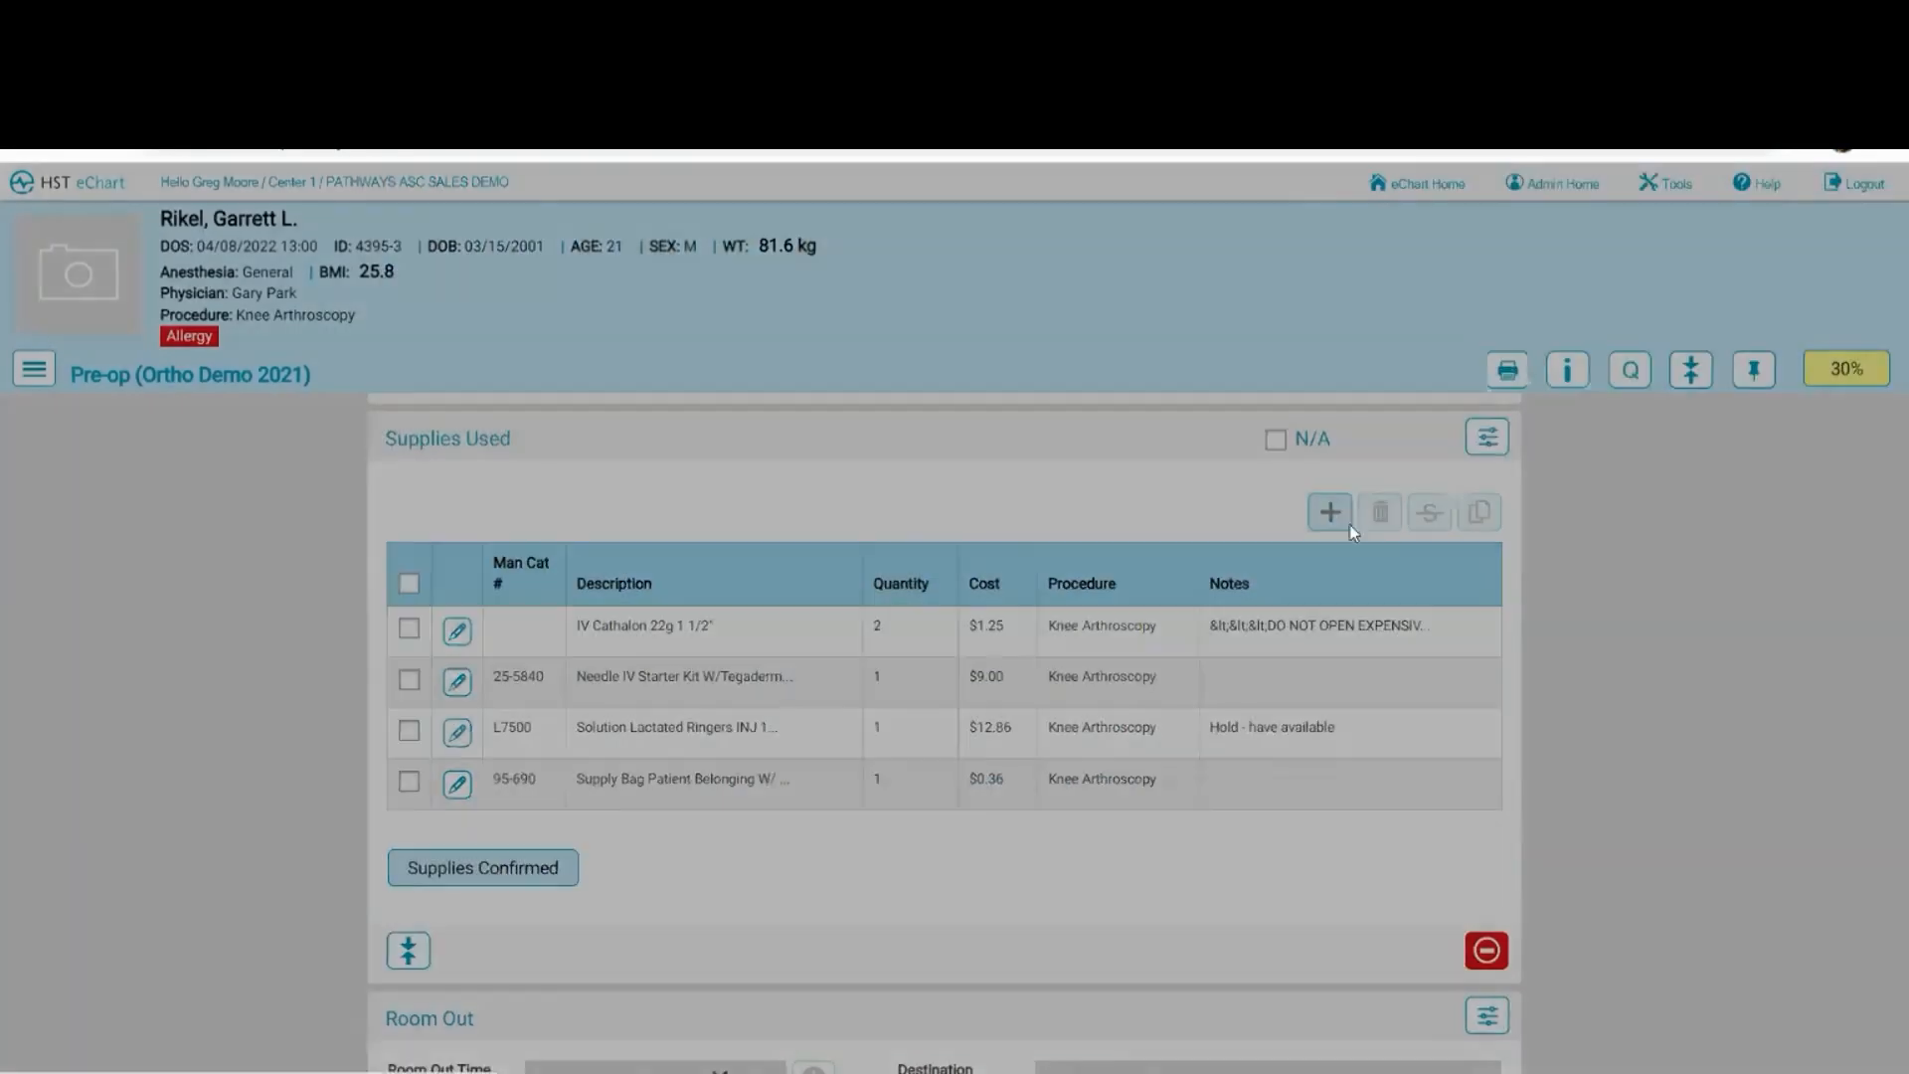
Add a Dressing Bandage Gauze Sterile 3" supply entry with quantity 20.
{"action": "left_click", "coordinate": [1329, 512]}
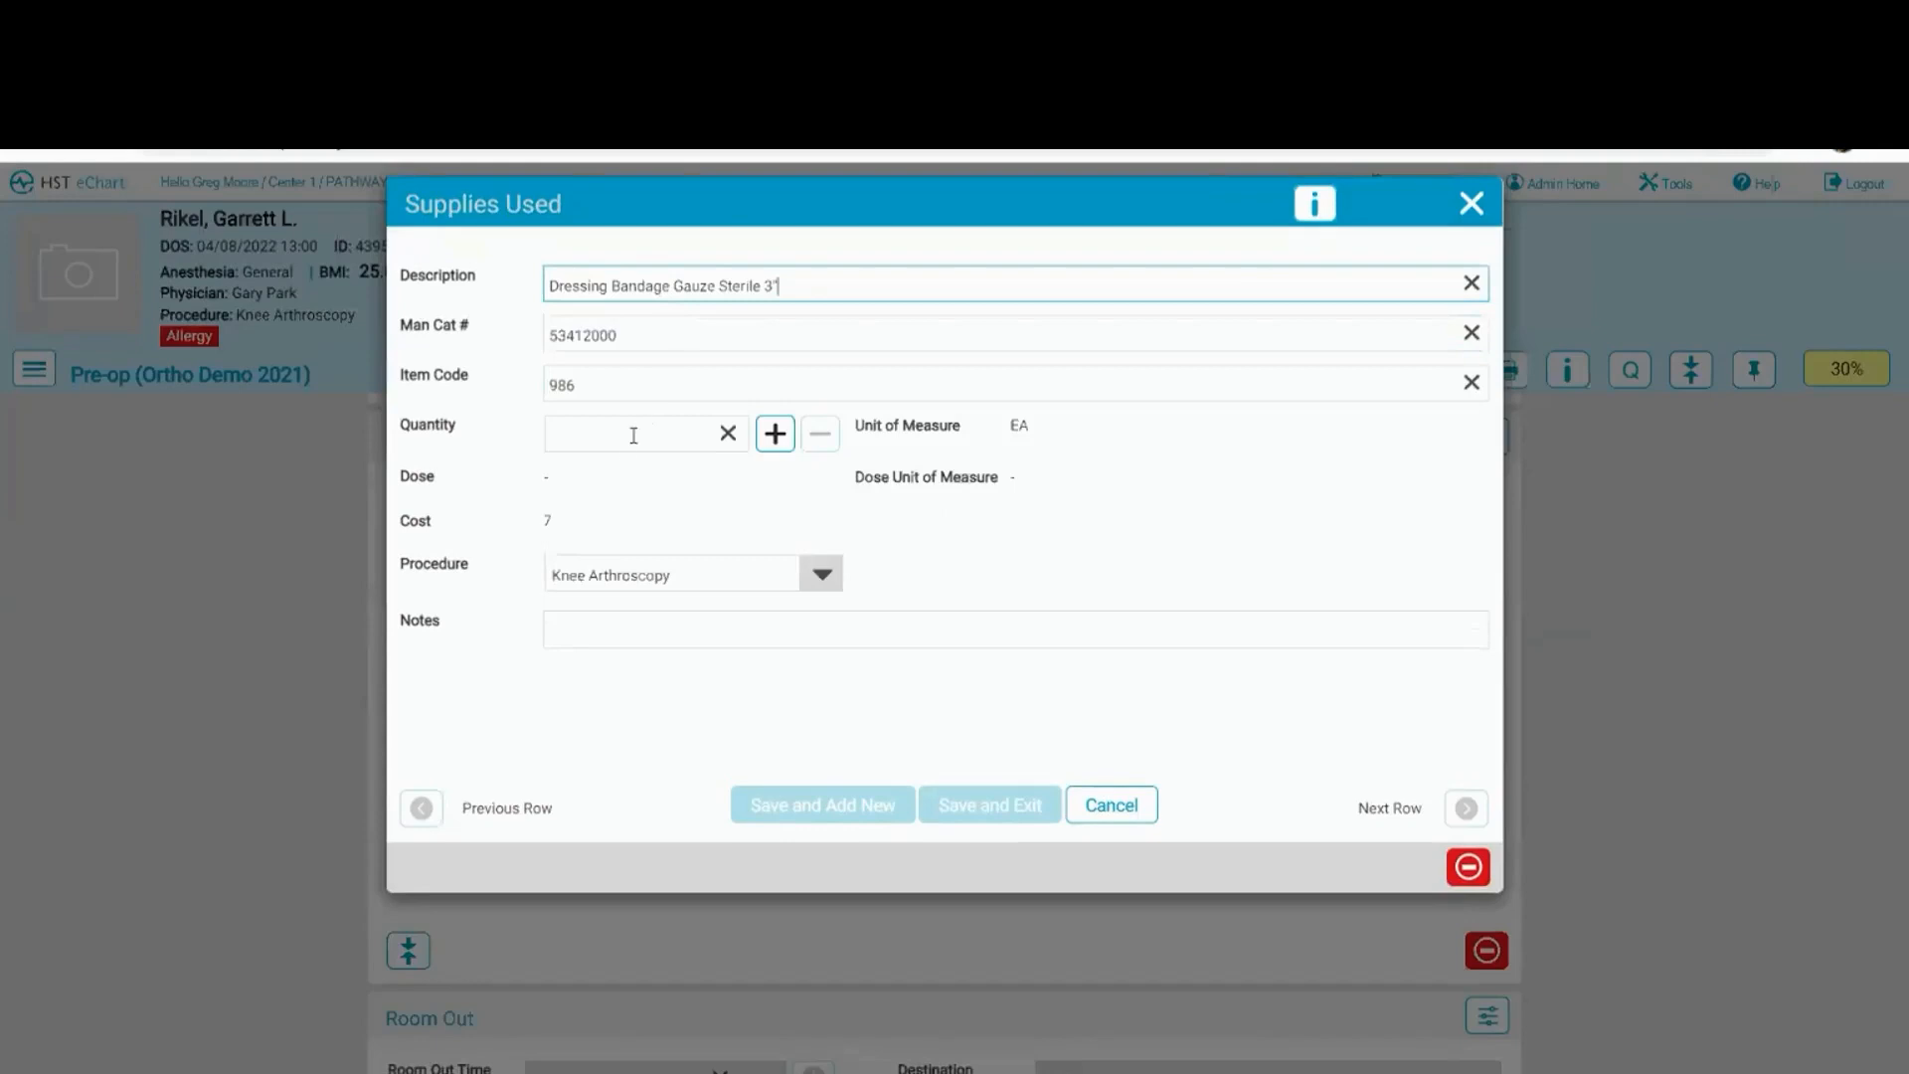
{"action": "type", "text": "20"}
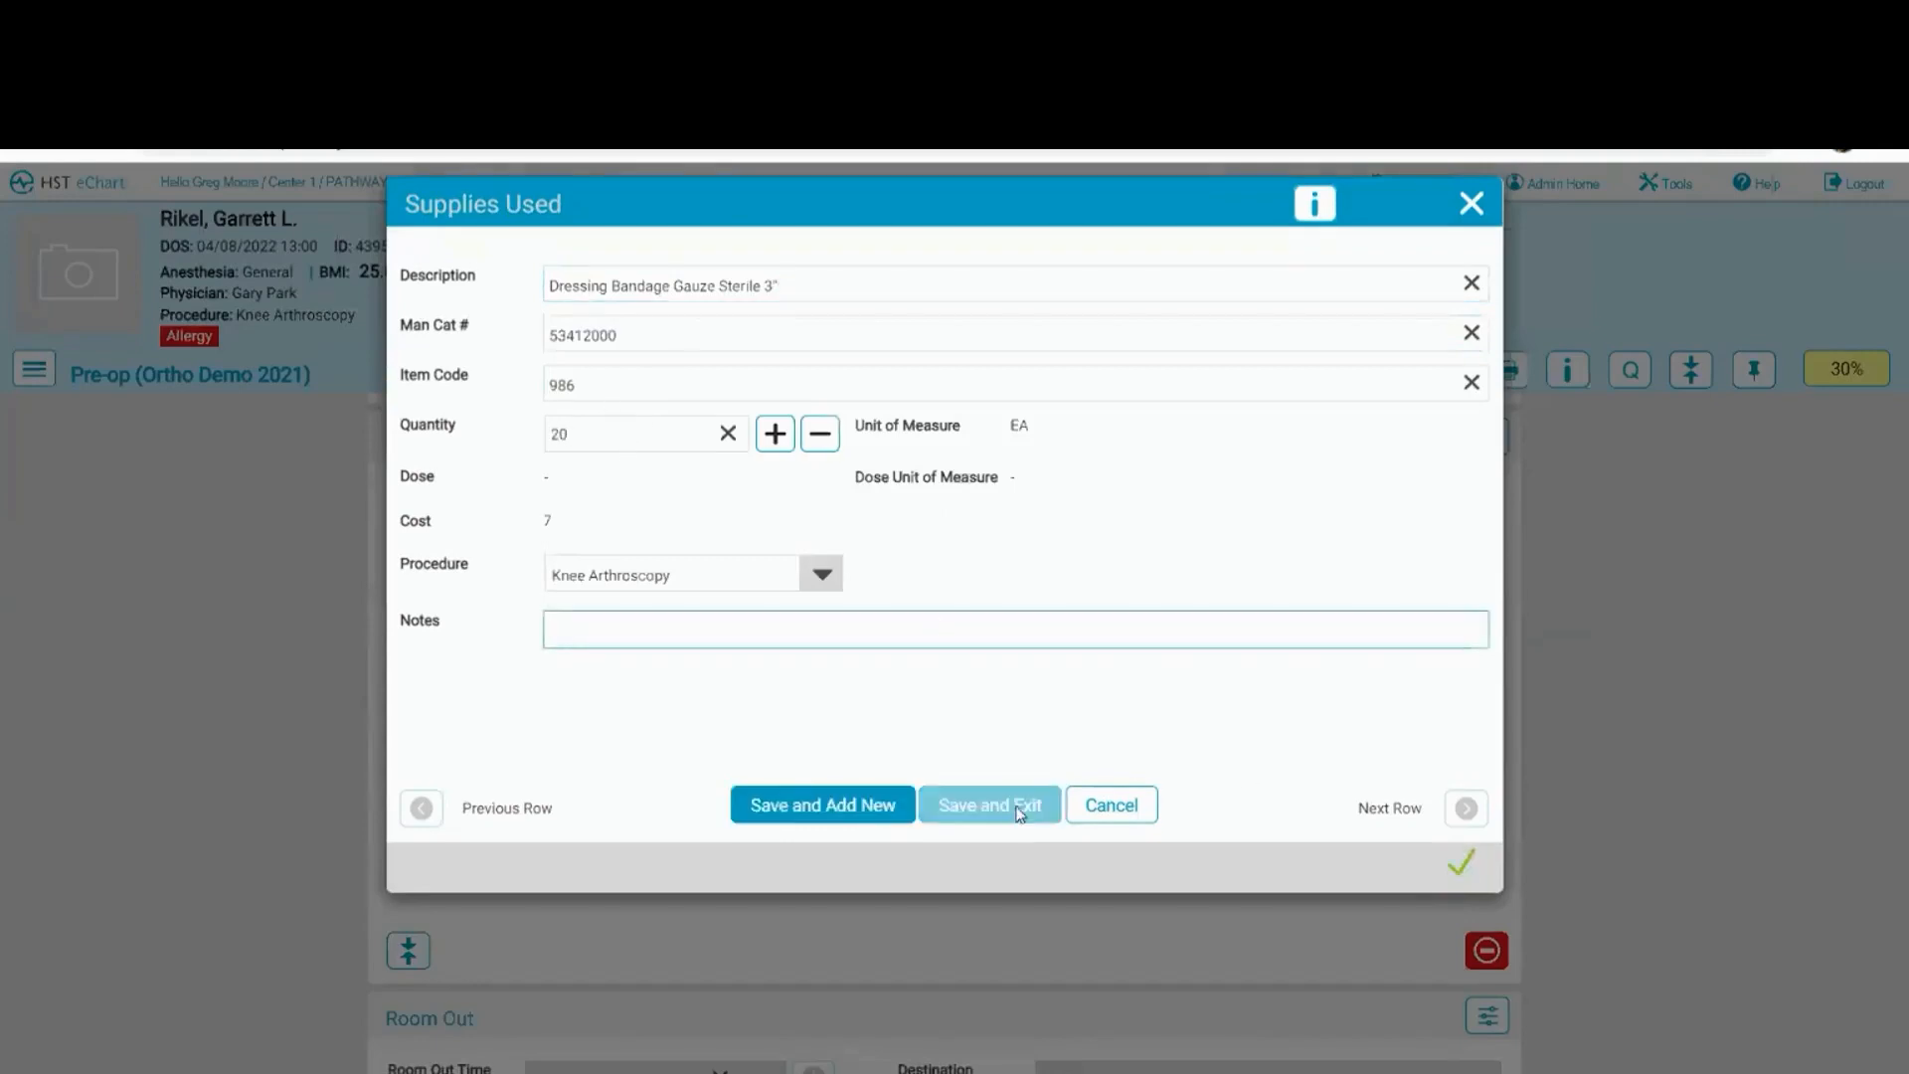
{"action": "left_click", "coordinate": [989, 804]}
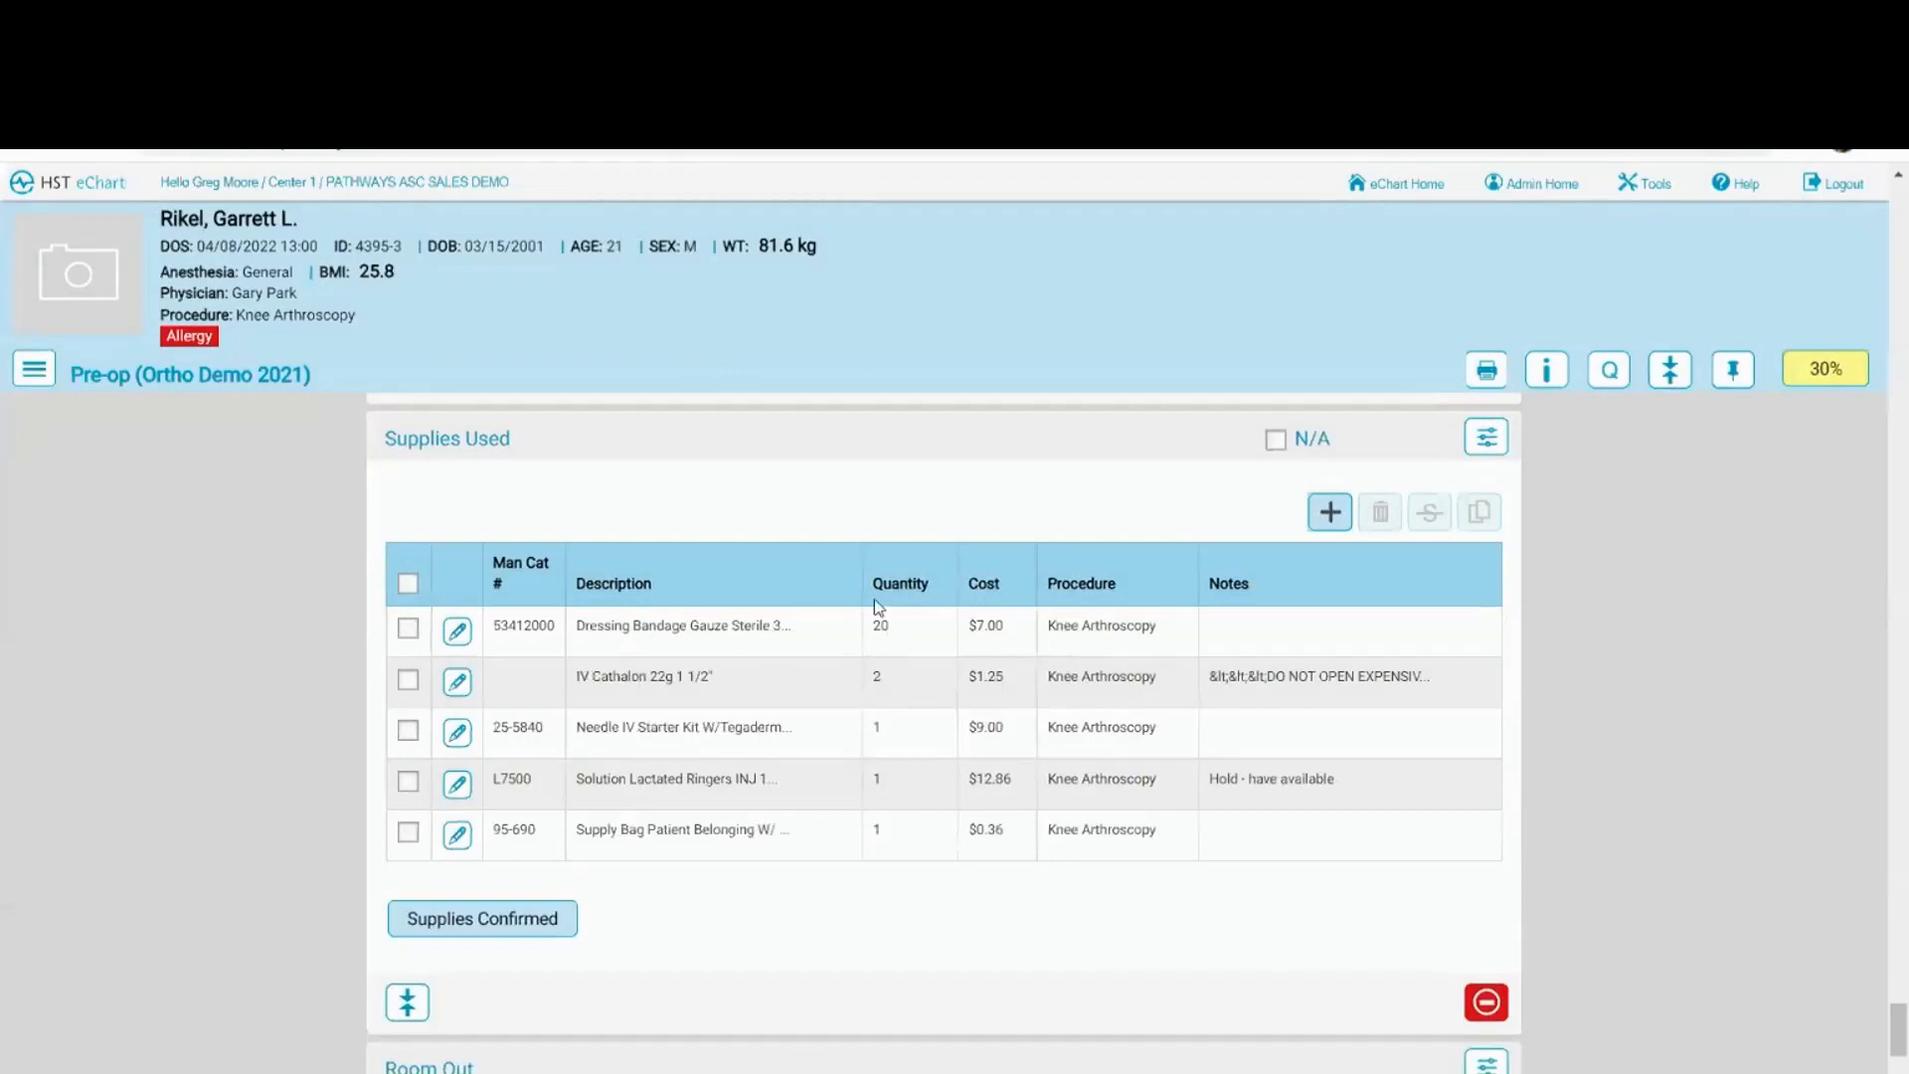
{"action": "mouse_move", "coordinate": [699, 659]}
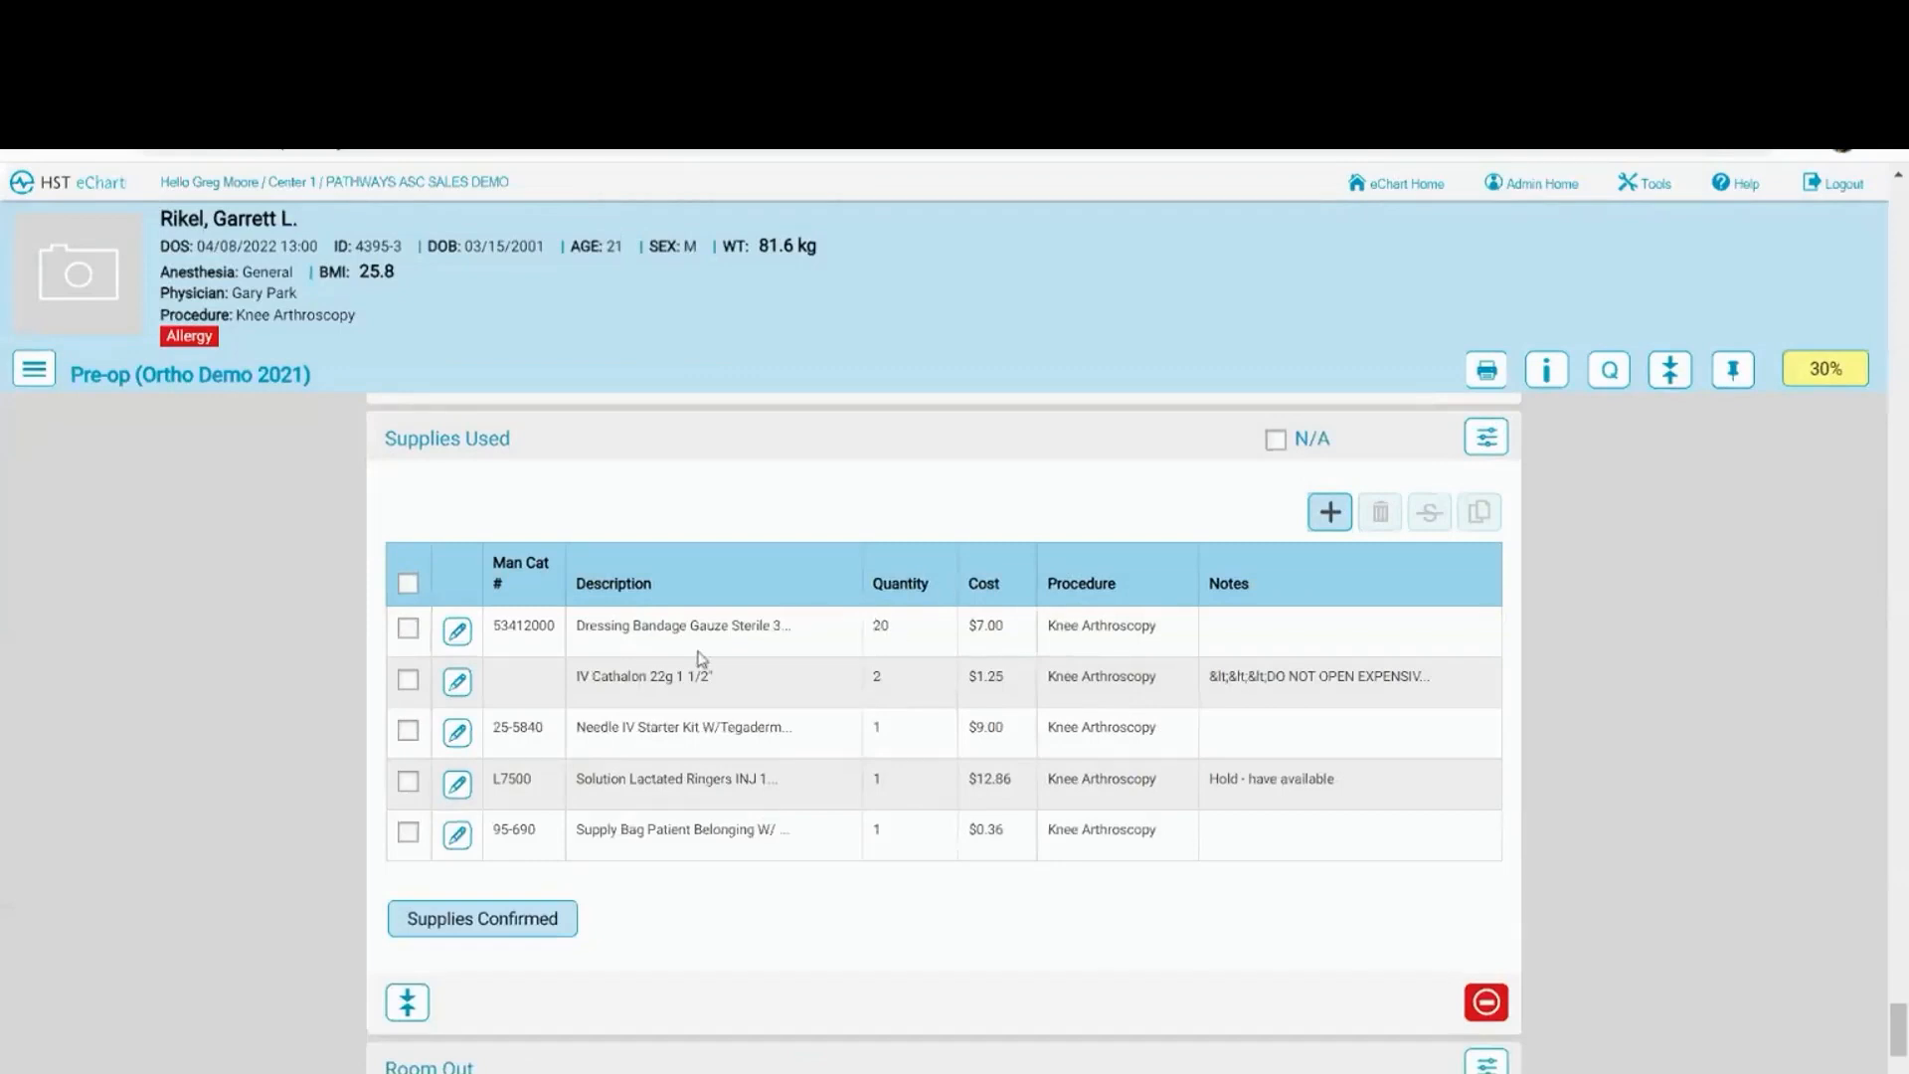
{"action": "mouse_move", "coordinate": [699, 782]}
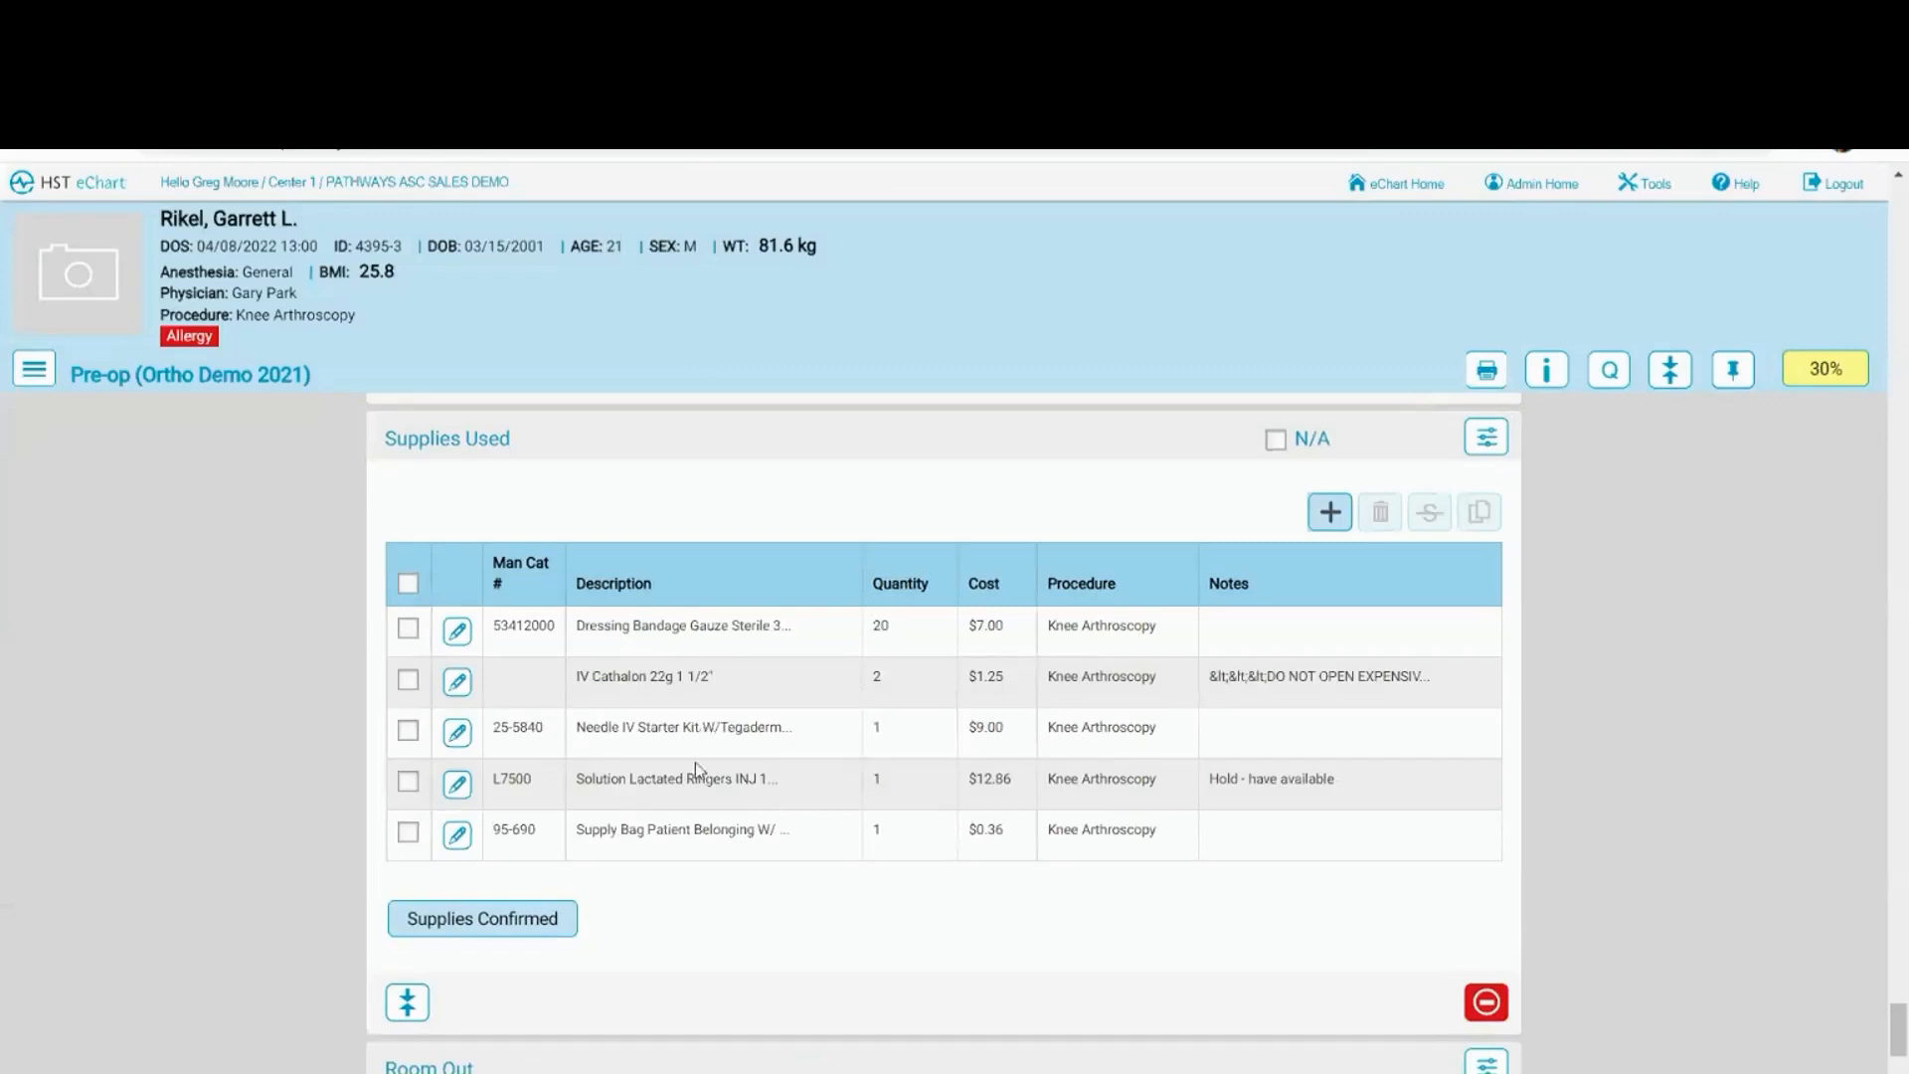
Press Supplies Confirmed below the Supplies Used table.
{"action": "left_click", "coordinate": [482, 918]}
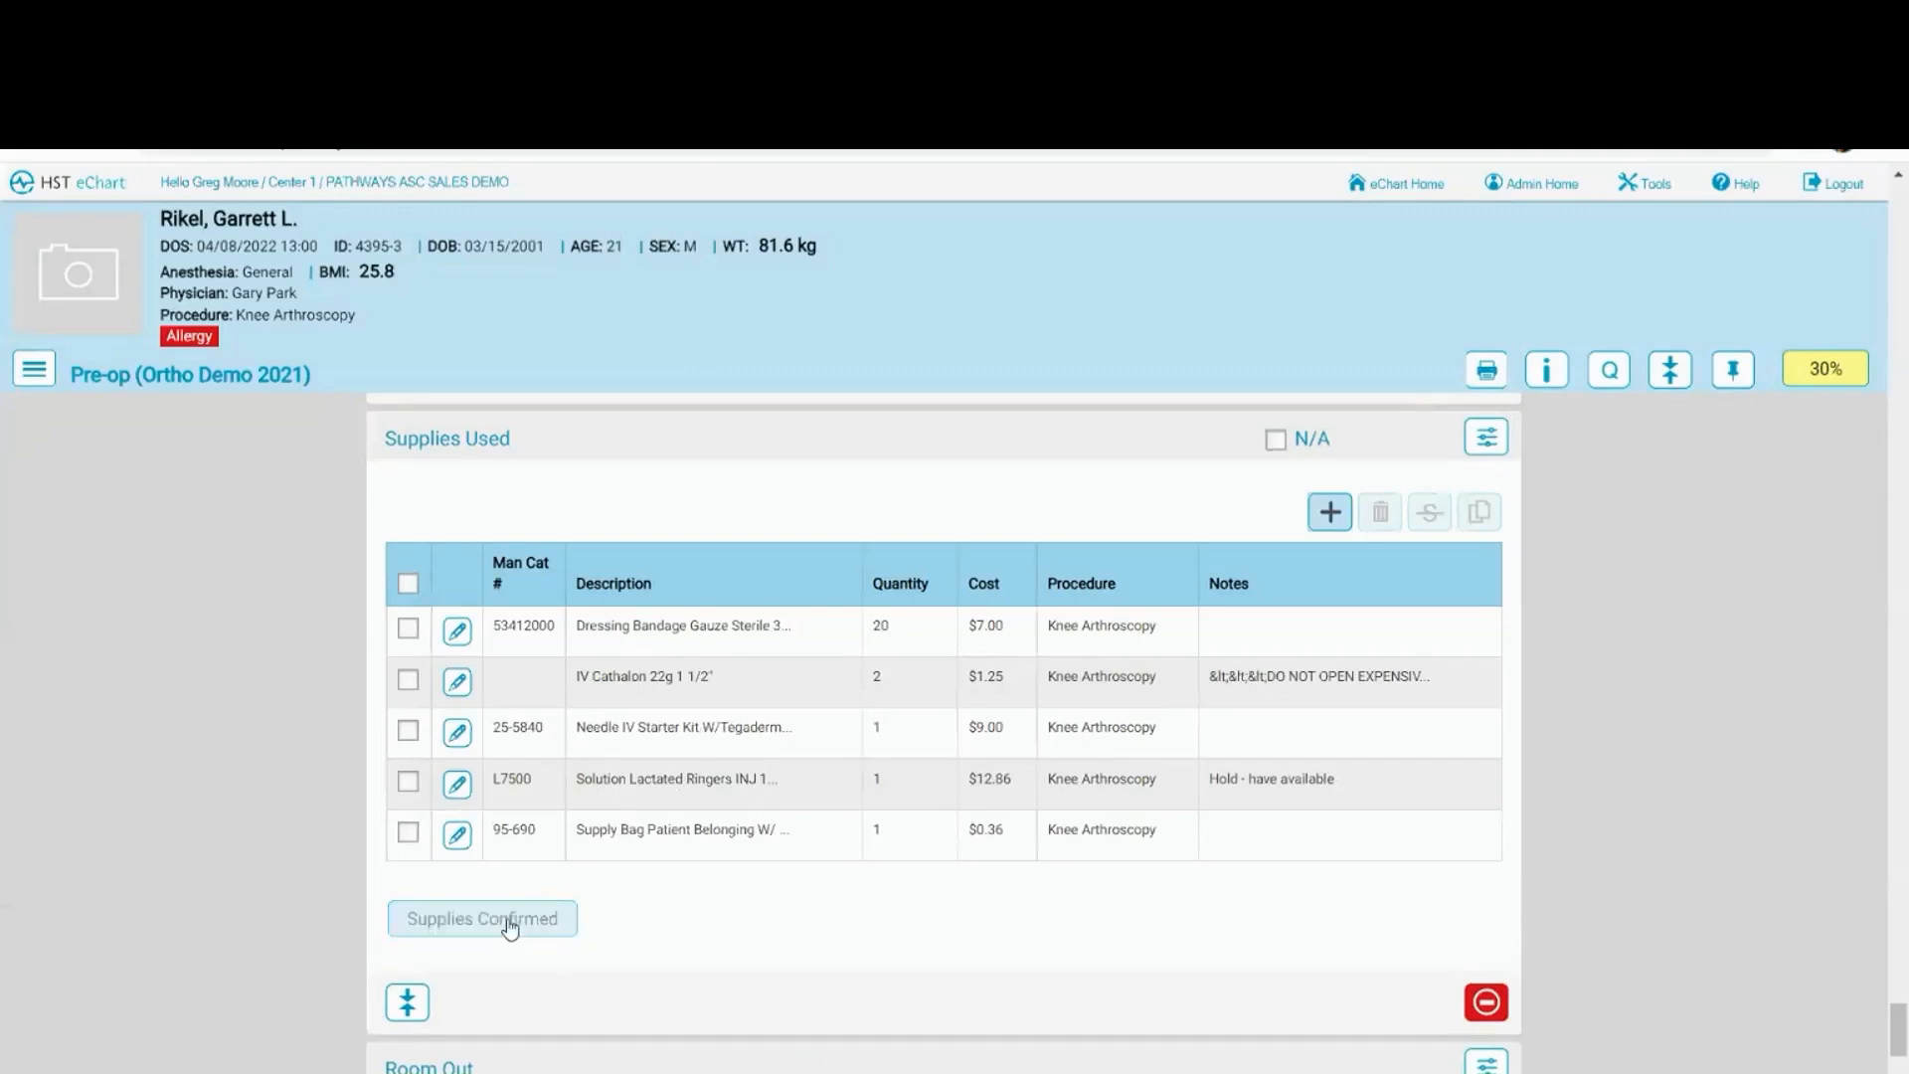
{"action": "left_click", "coordinate": [483, 919]}
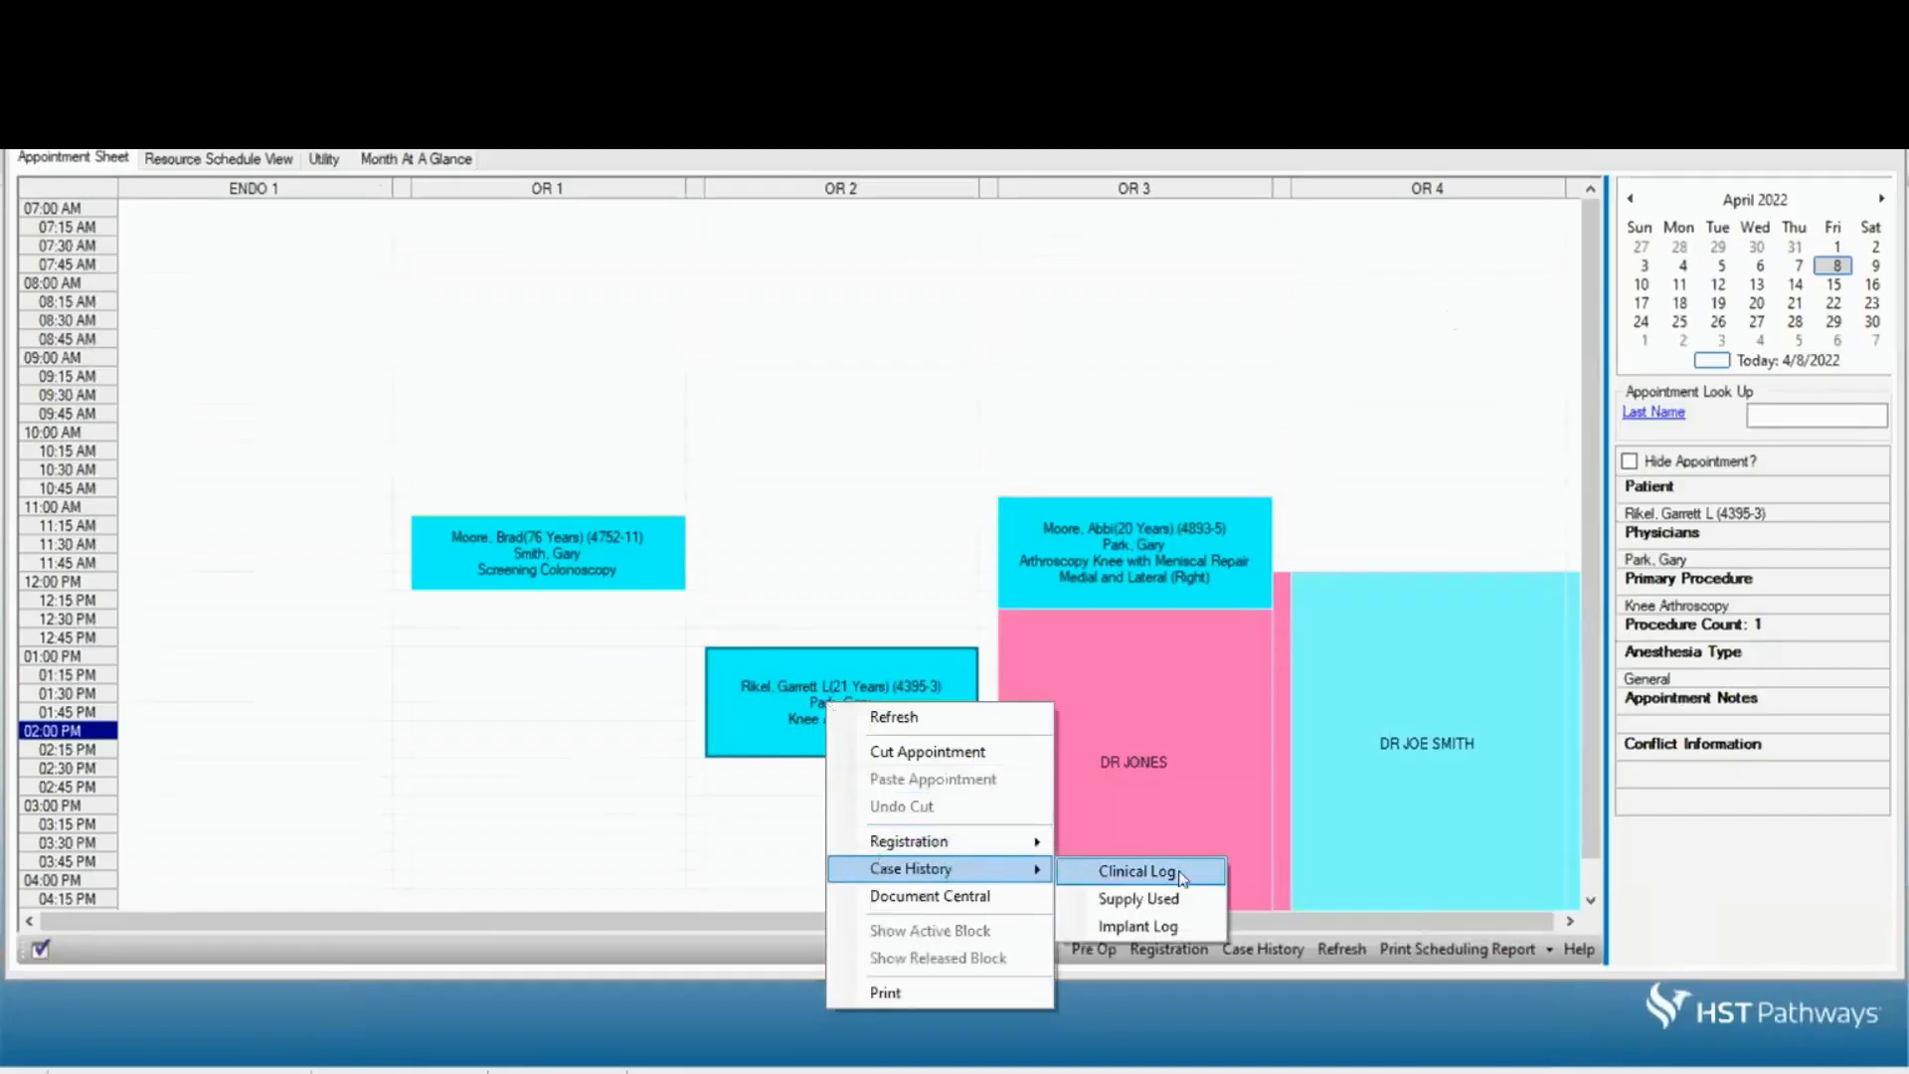
Open Rikel's Case History showing catheter quantity 2 and gauze quantity 20.
{"action": "left_click", "coordinate": [1137, 898]}
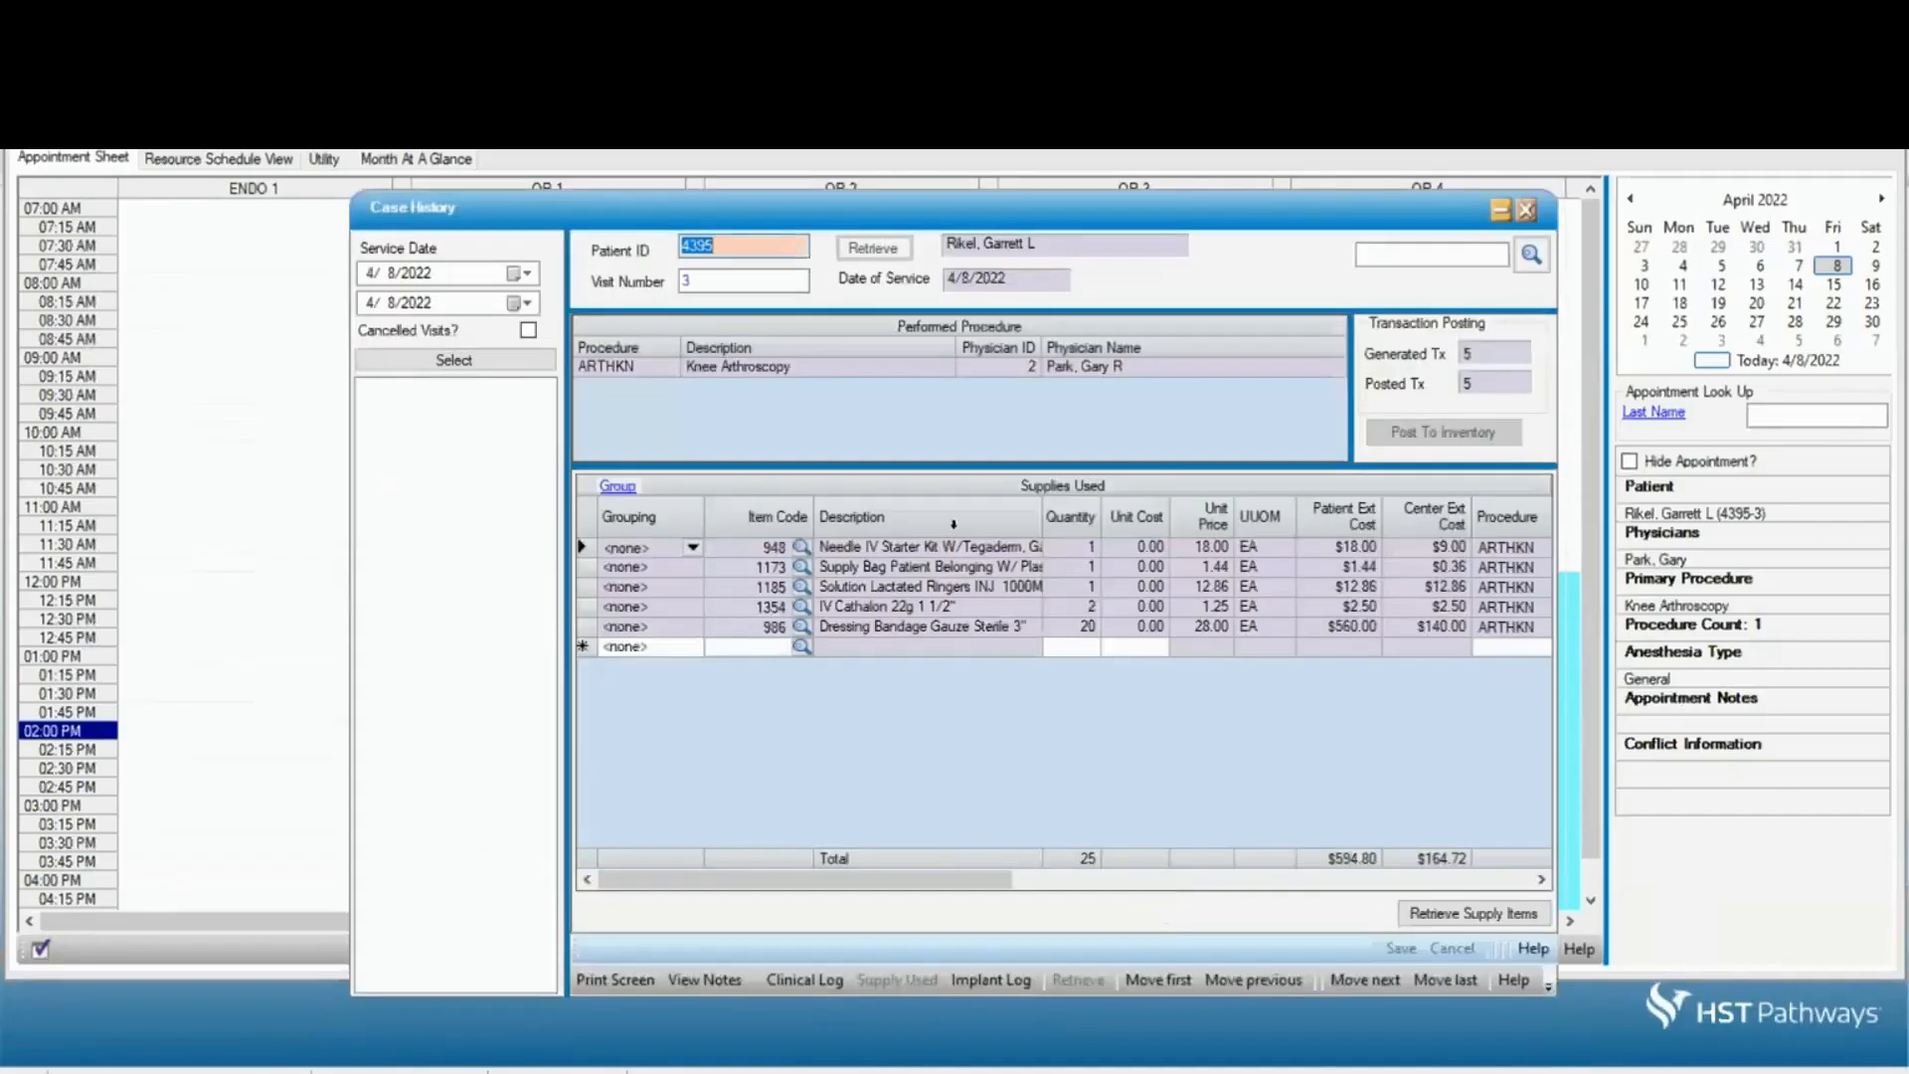
{"action": "mouse_move", "coordinate": [921, 629]}
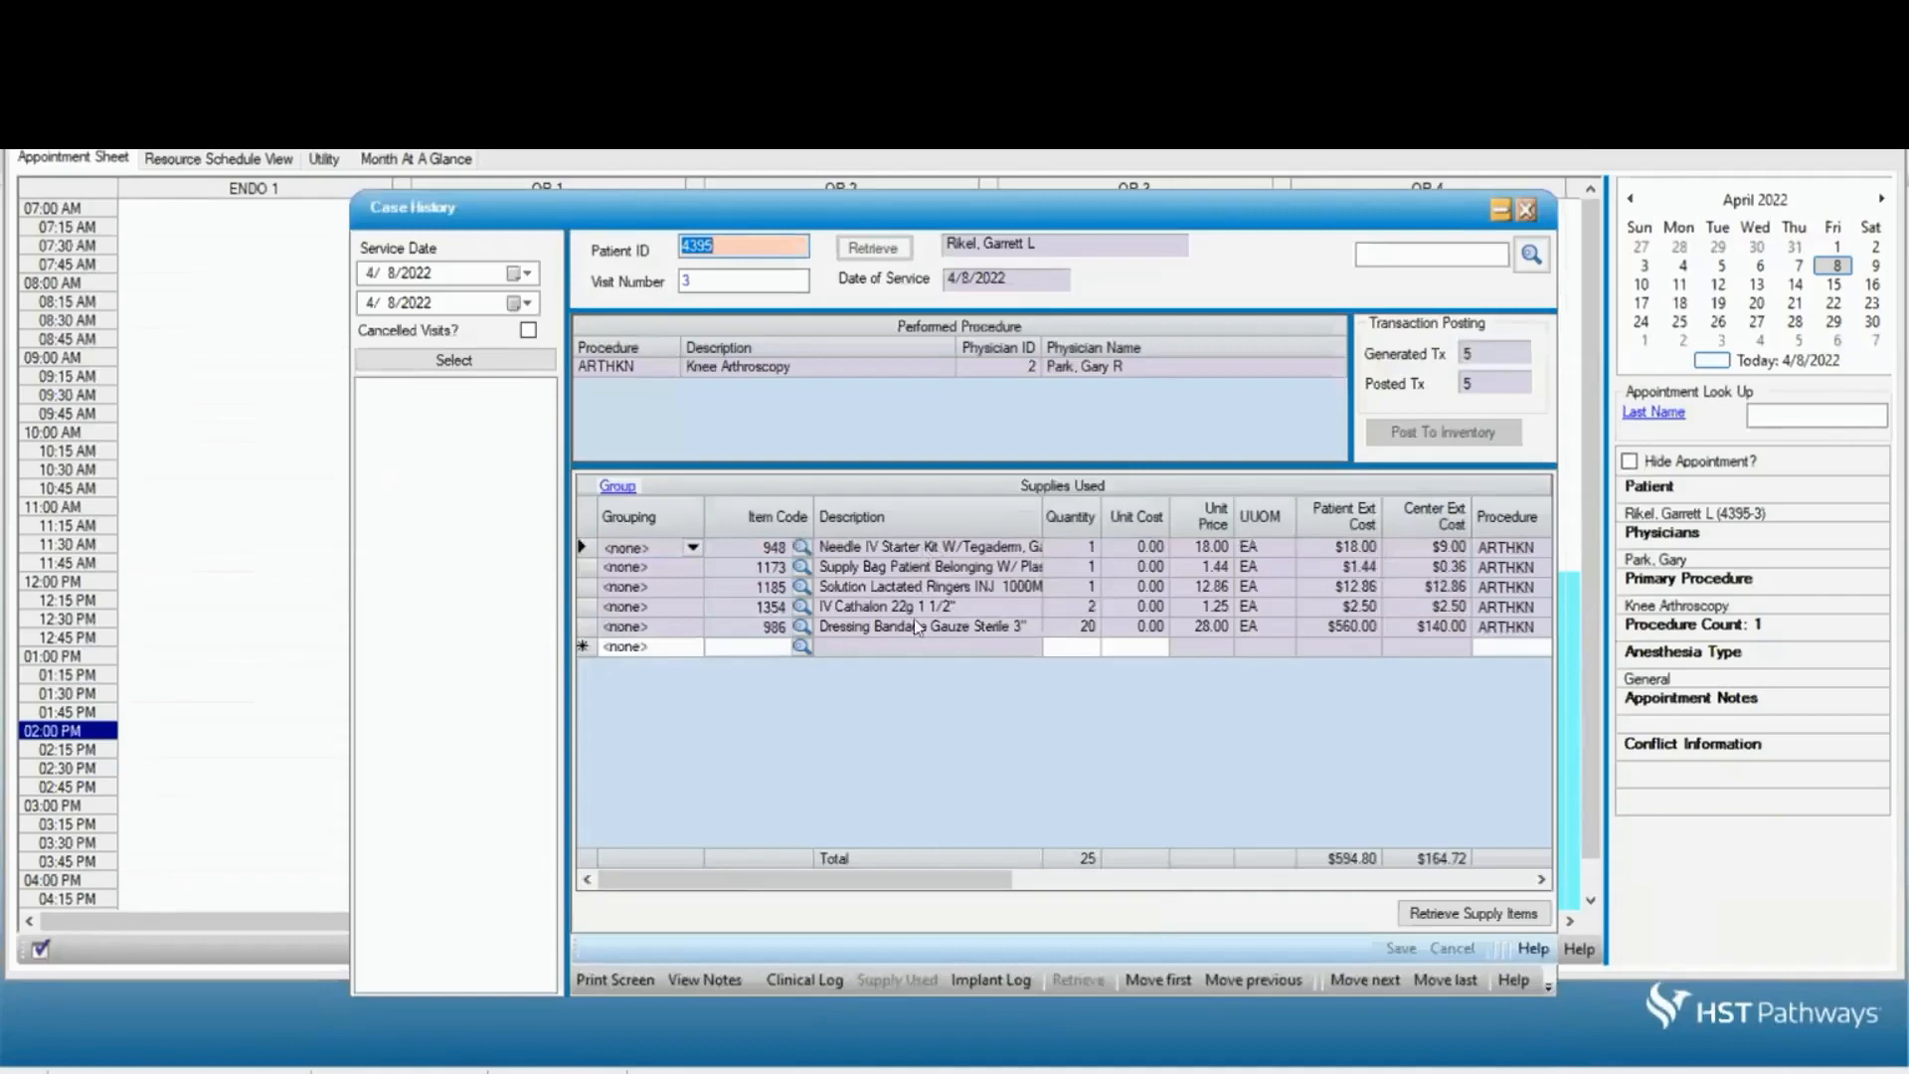